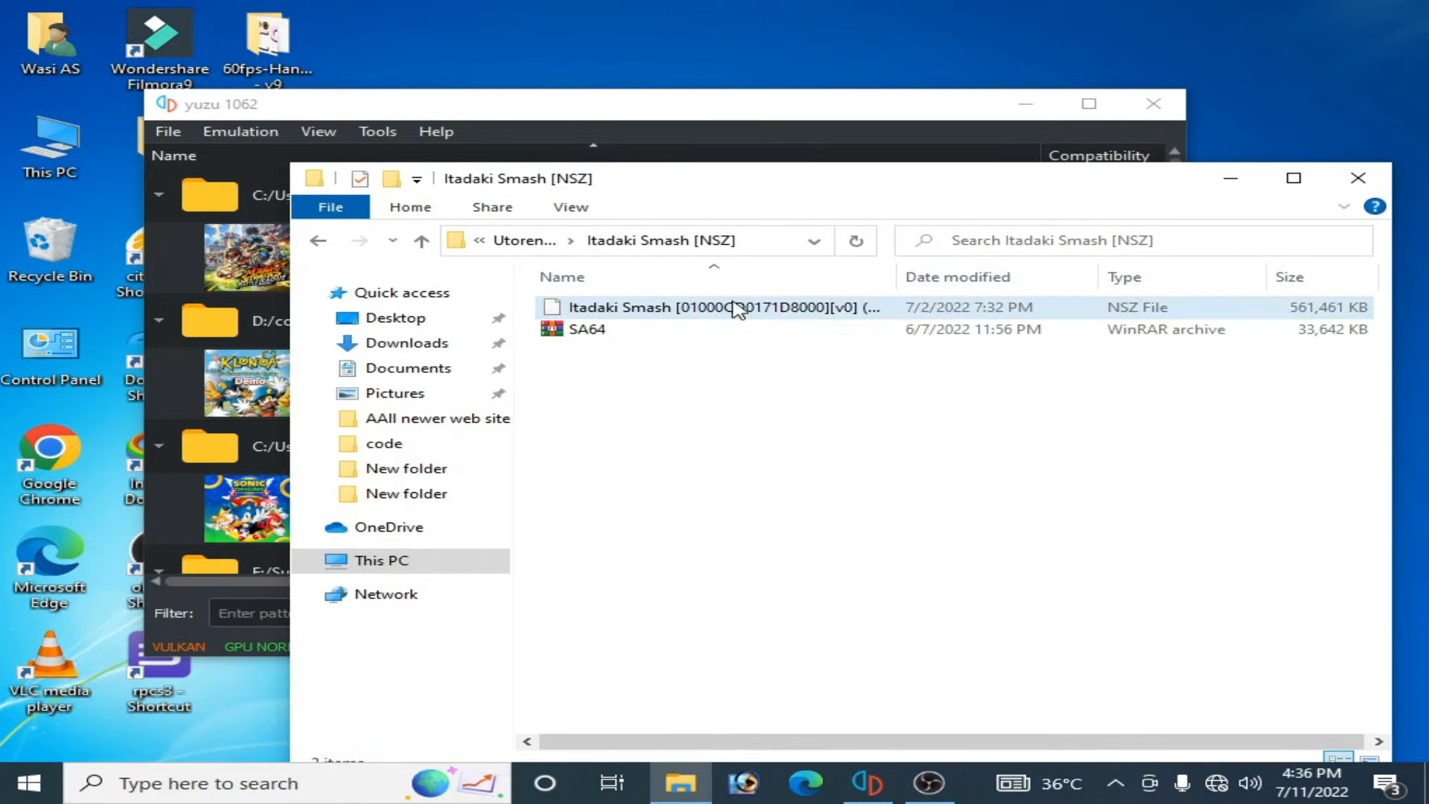
mouse_move(1121, 325)
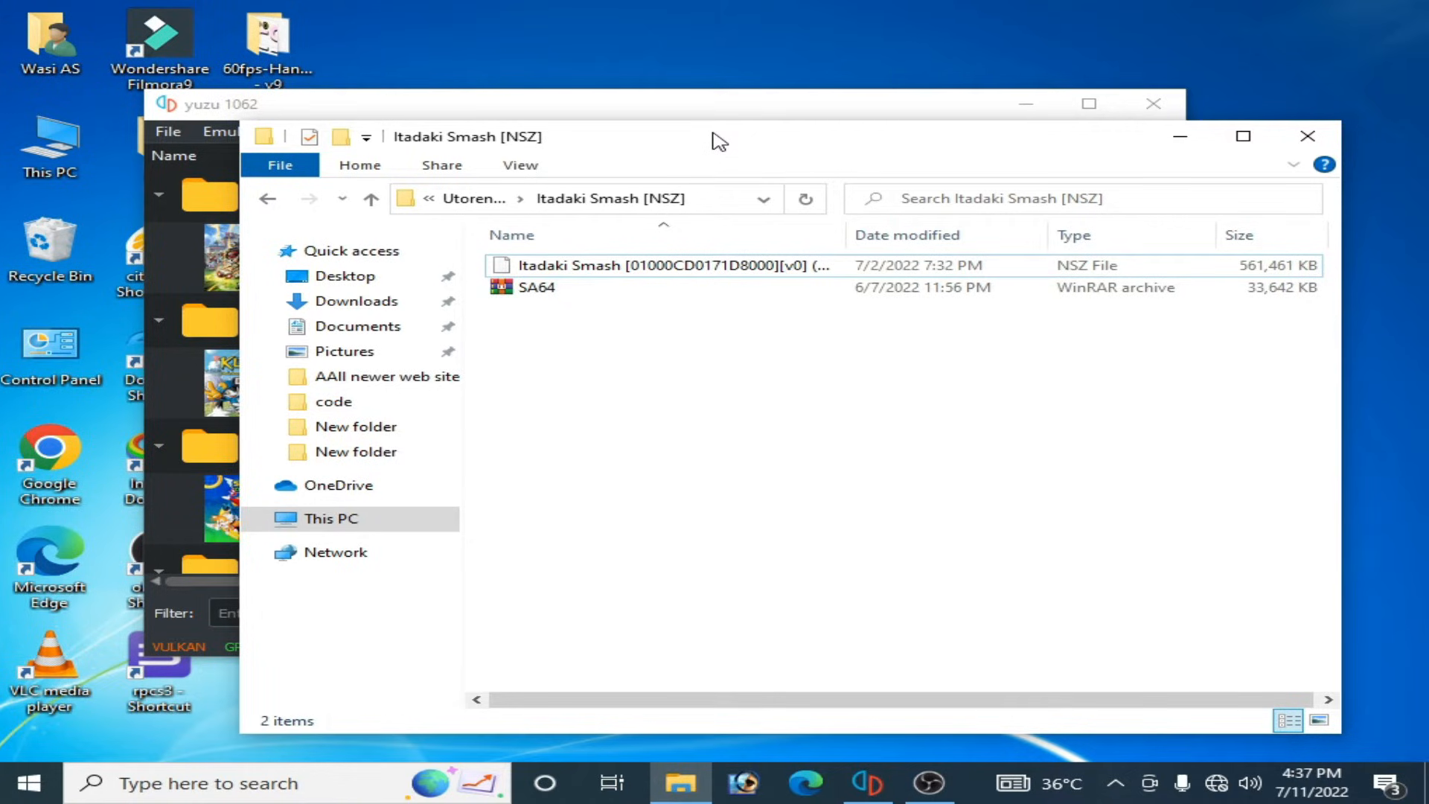
mouse_move(773, 155)
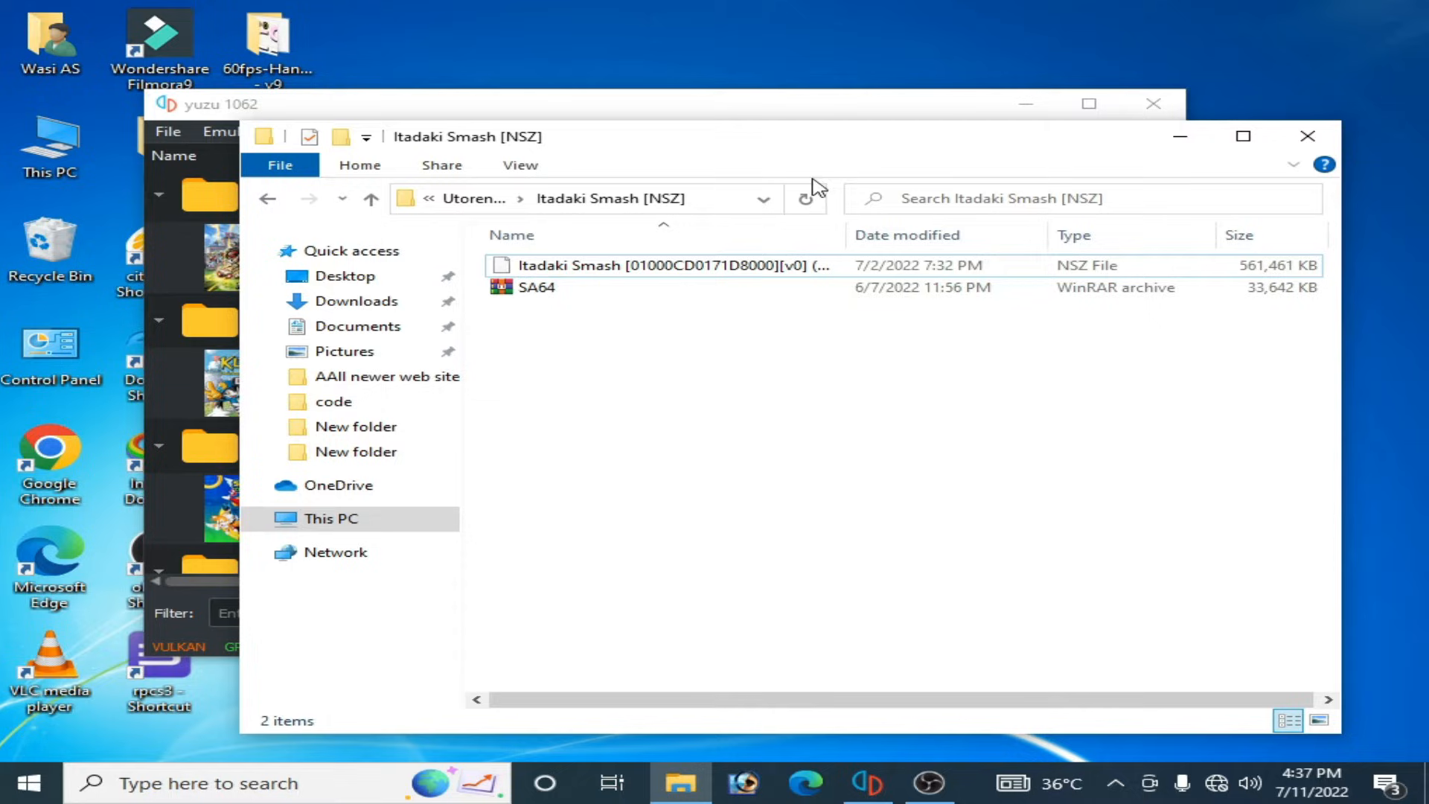
Step: Move the Itadaki Smash [NSZ] Explorer window right to reveal yuzu's game list
click(656, 265)
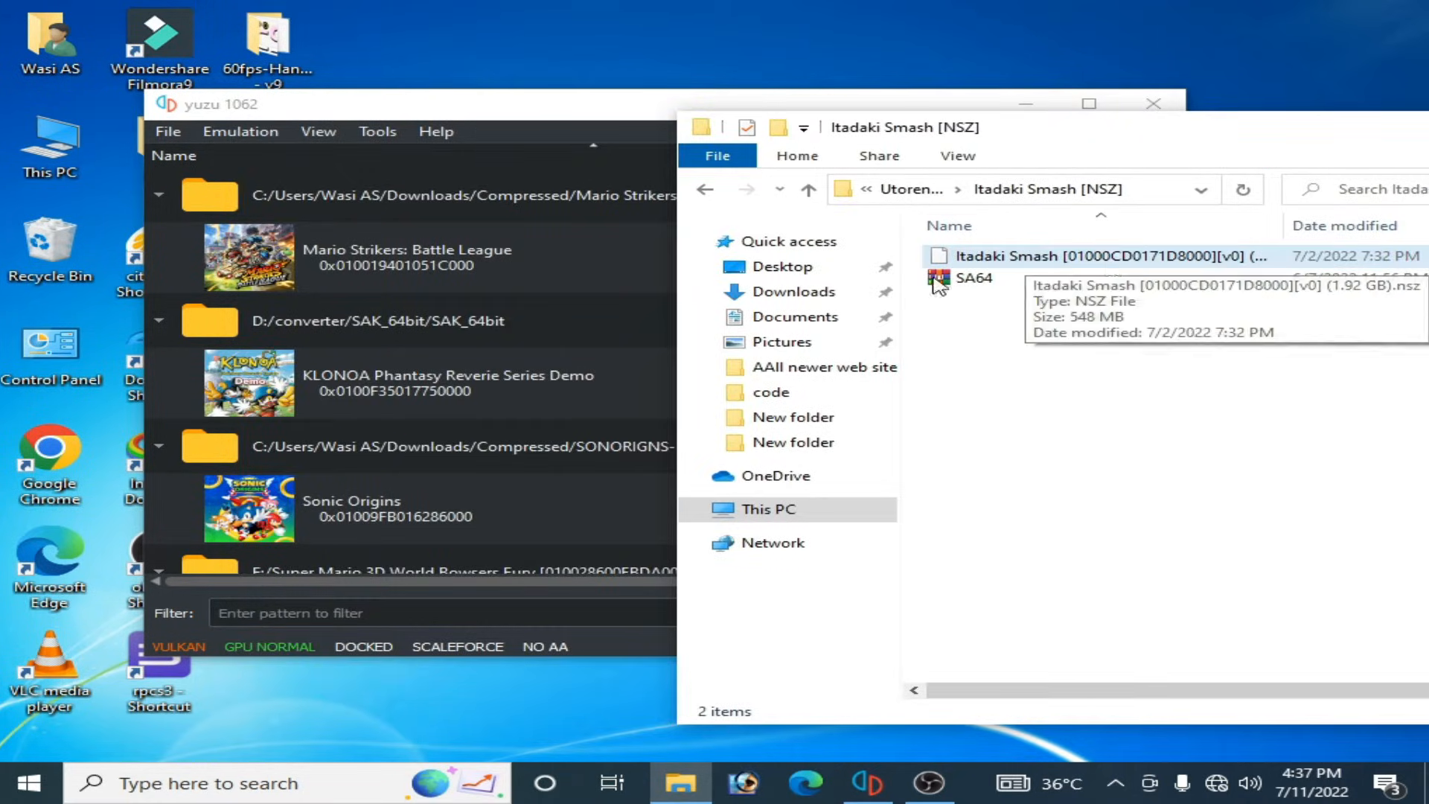
click(1093, 257)
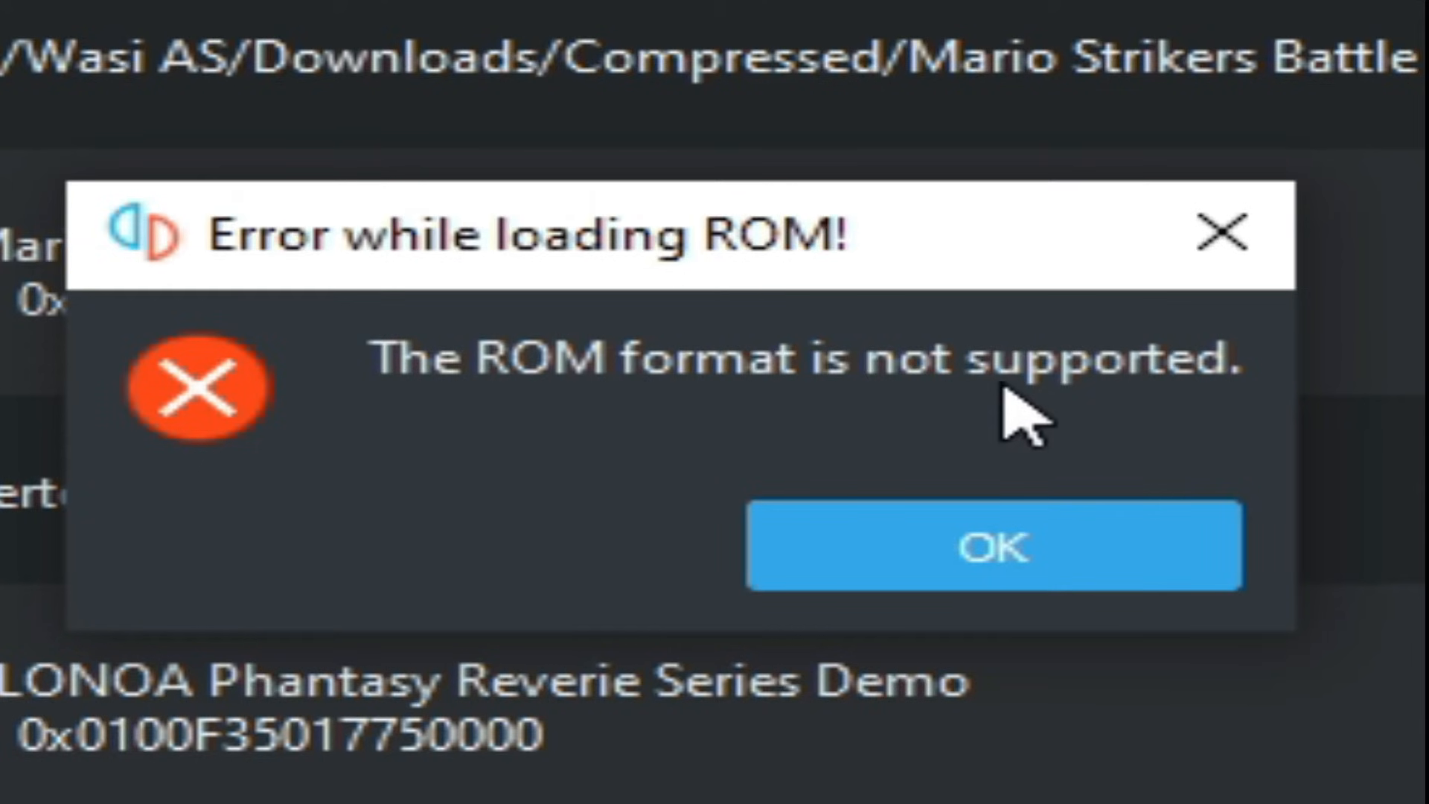
click(994, 547)
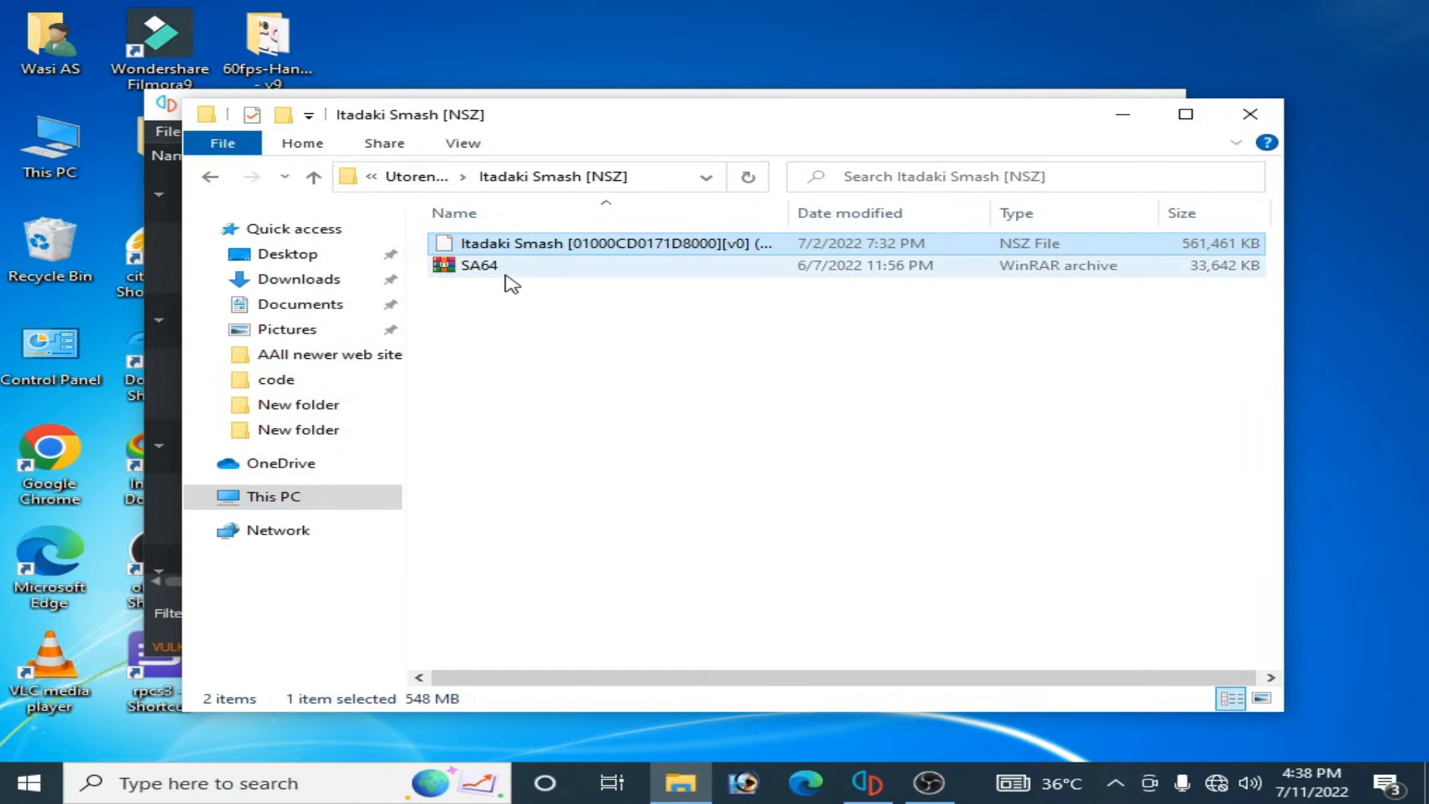
Step: Open the SA64 archive's SAk64 folder and extract SAK_64bit to "SAK_64bit\"
click(477, 265)
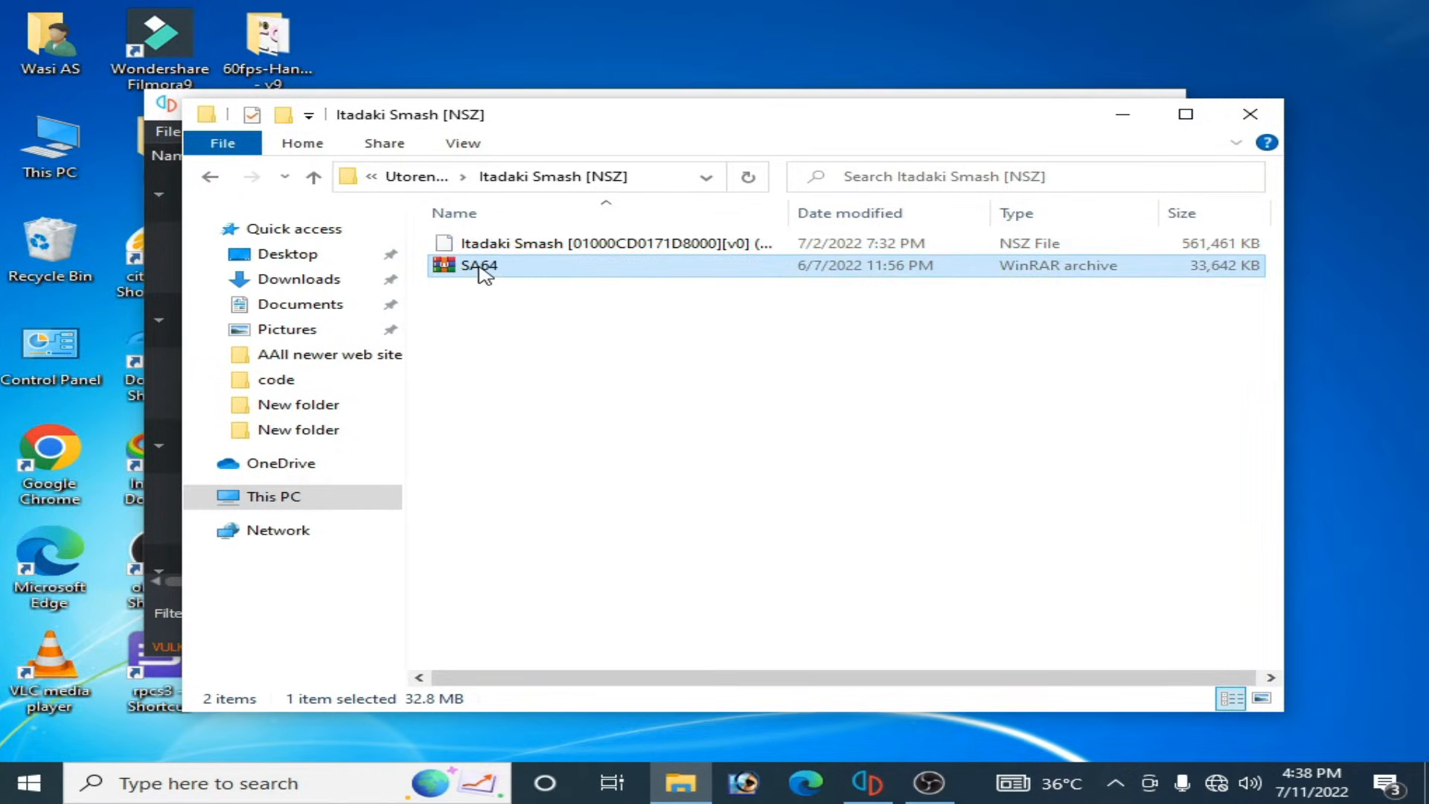
double_click(475, 265)
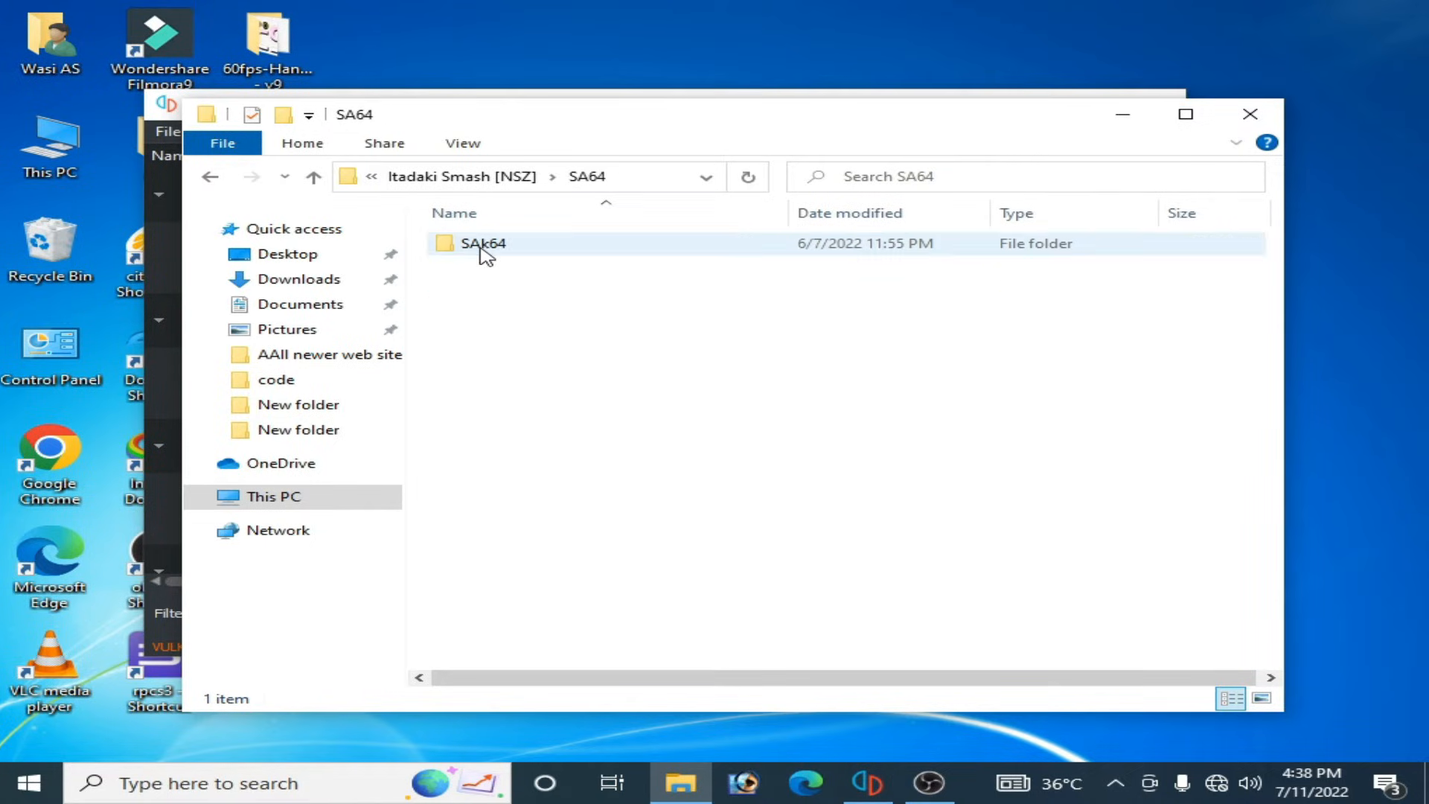
double_click(482, 244)
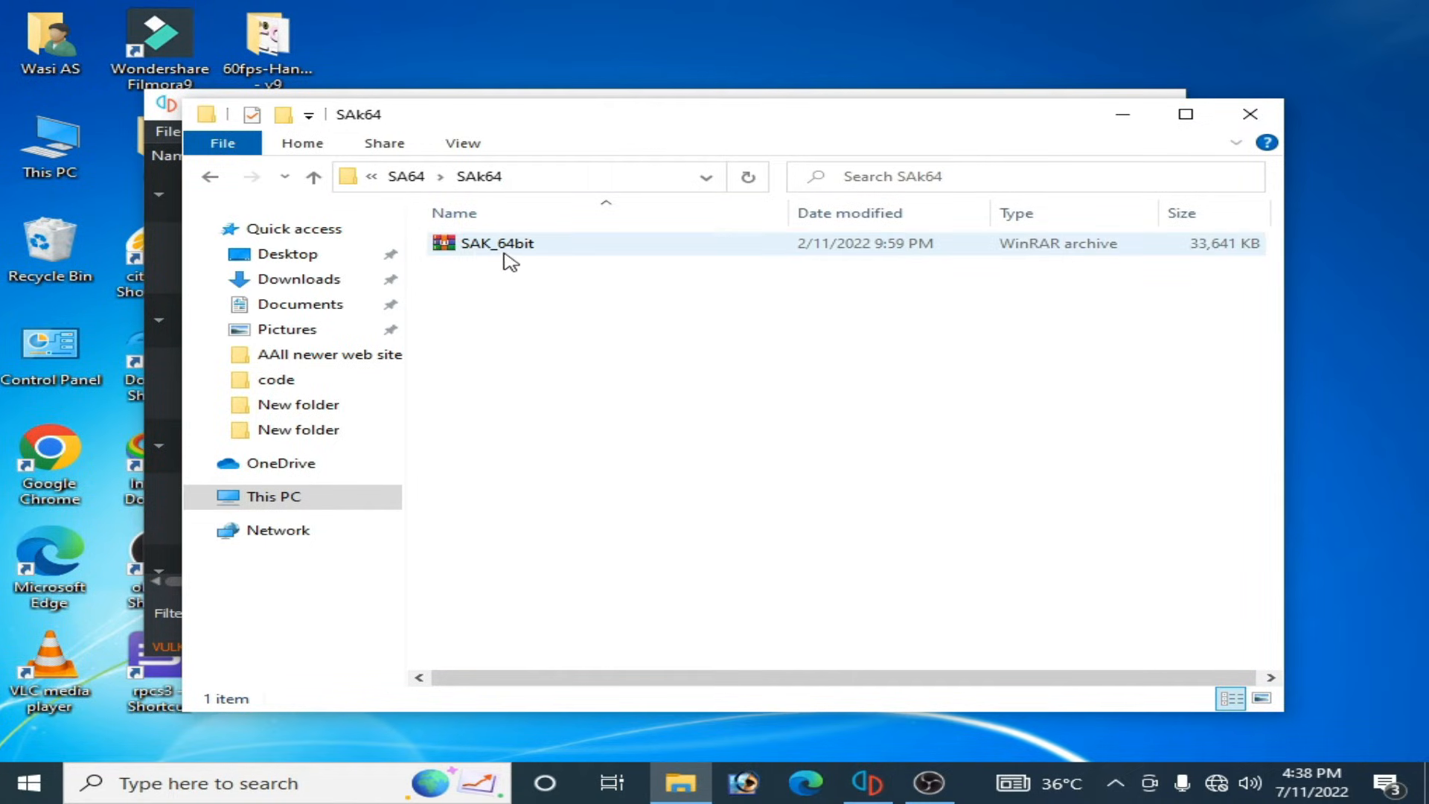
right_click(496, 244)
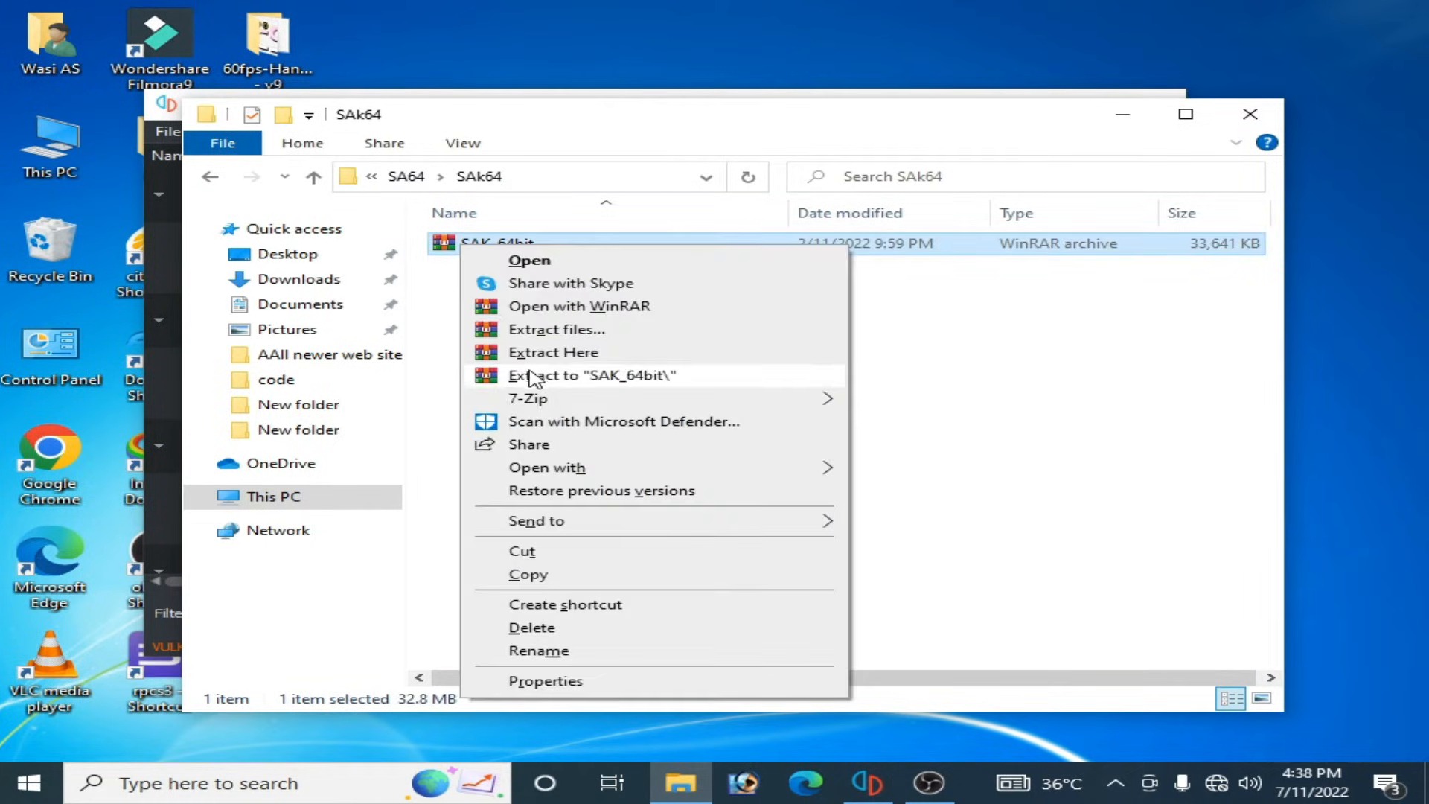
click(590, 374)
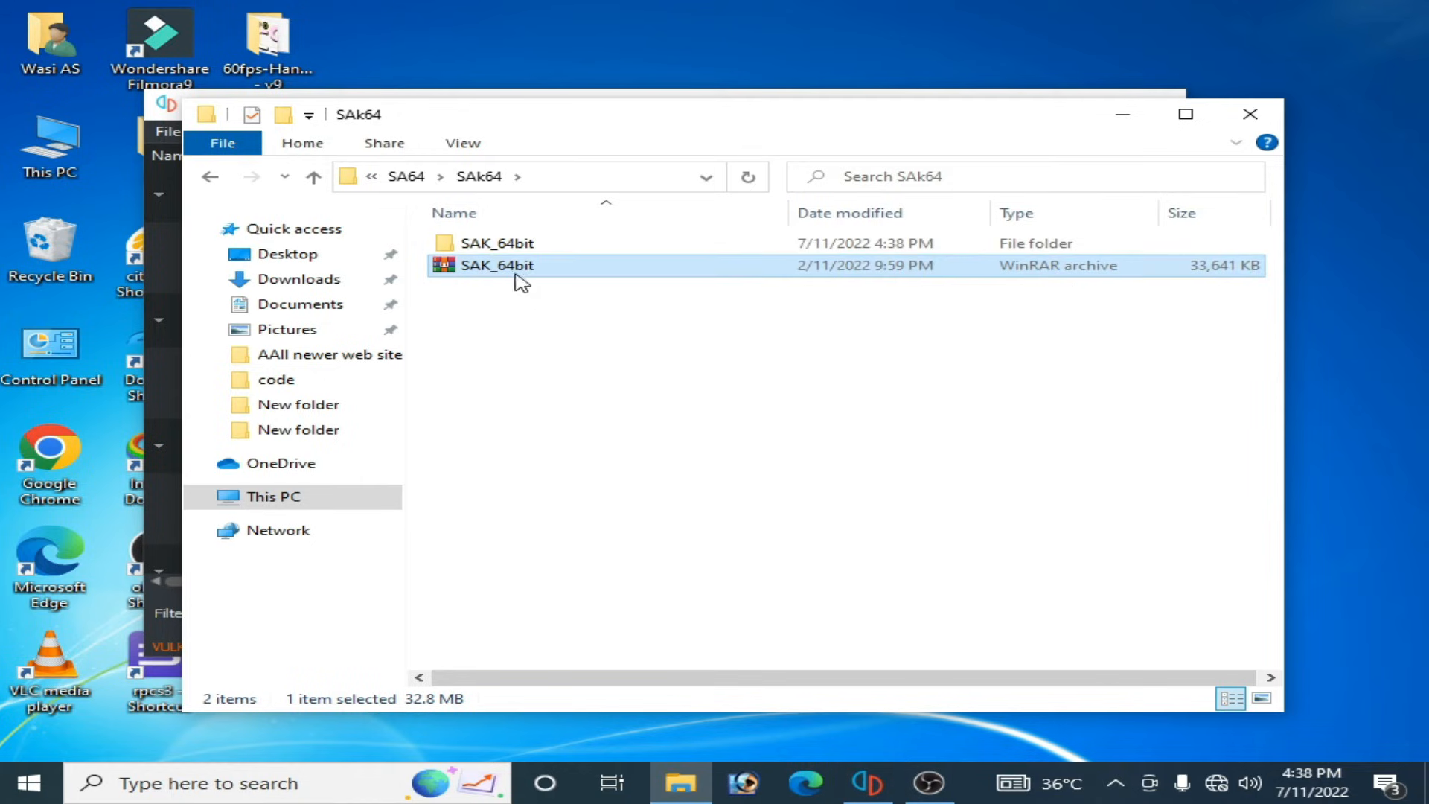
Step: Open SAK_64bit's bin folder, then open yuzu's data folder via File > Open yuzu Folder
double_click(496, 242)
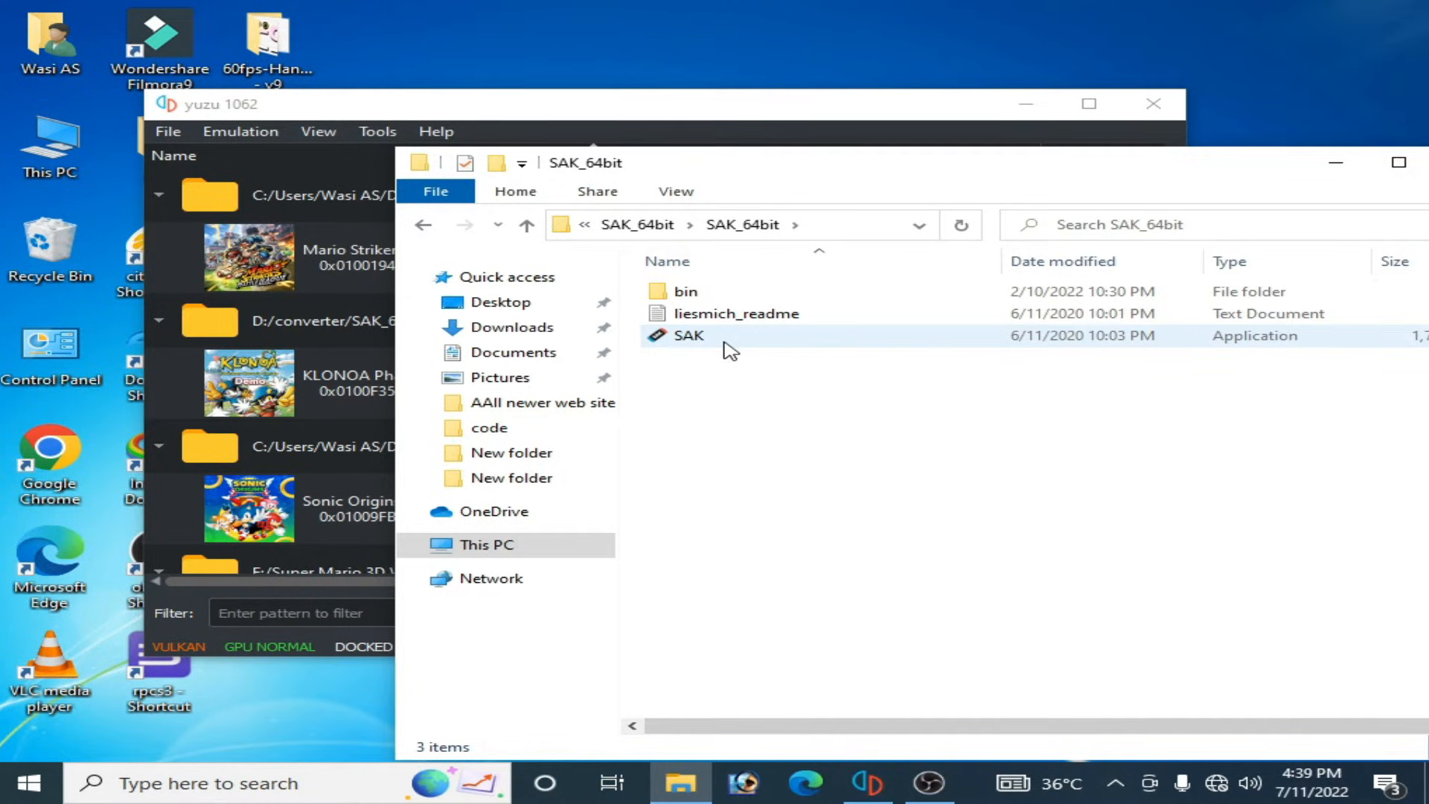
double_click(681, 291)
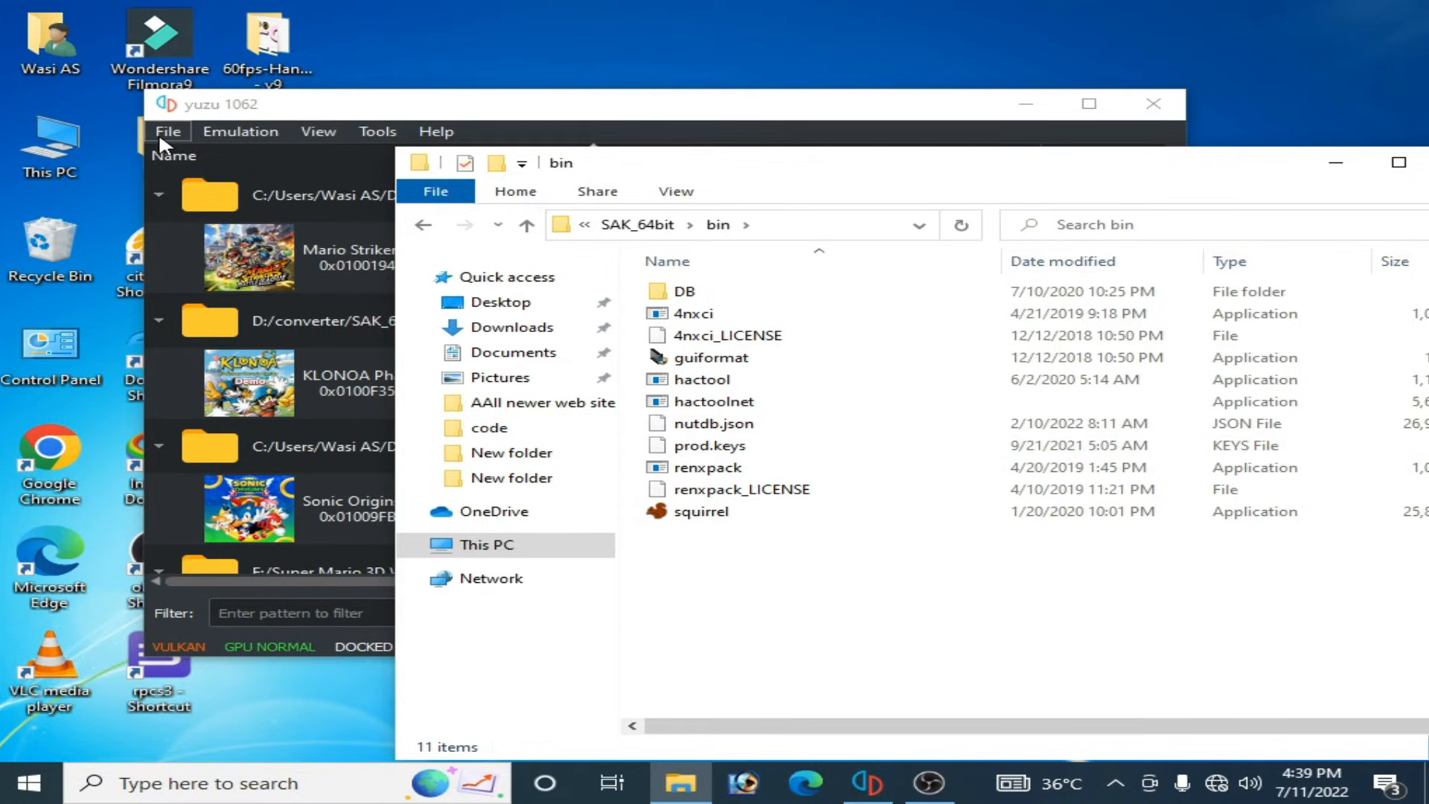
click(167, 131)
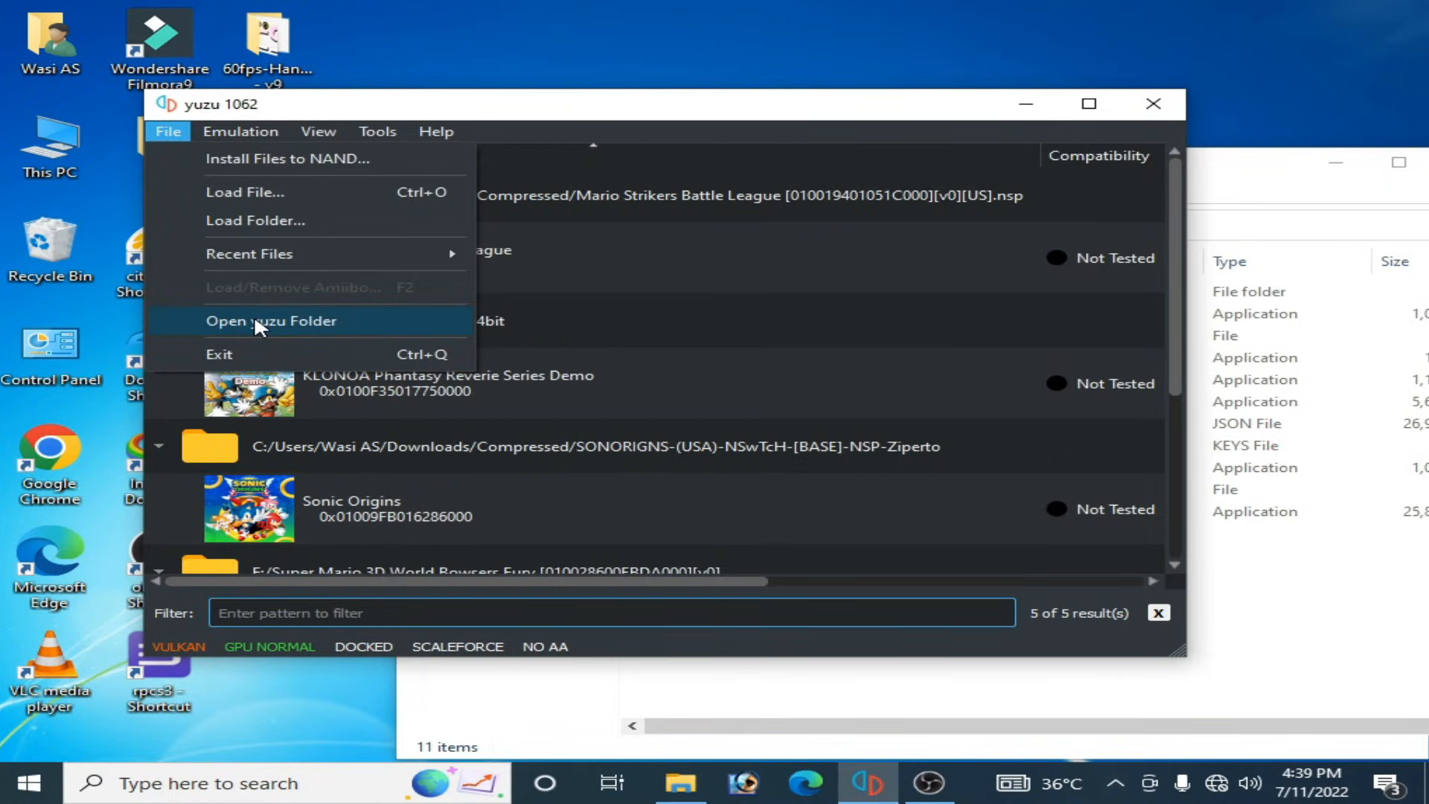
click(269, 321)
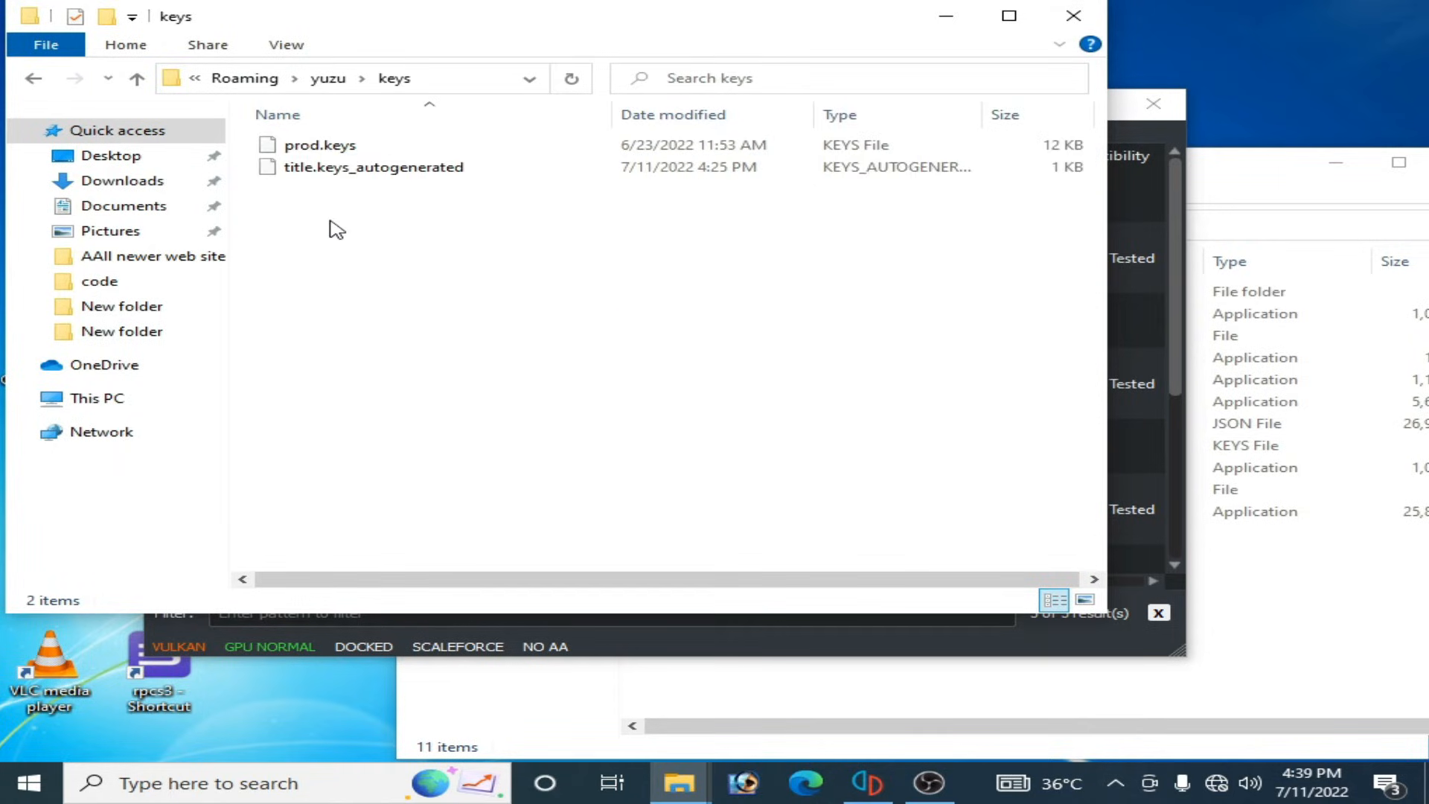
Step: Copy yuzu's prod.keys into SAK_64bit\bin, replacing the old copy, then select SAK
click(320, 145)
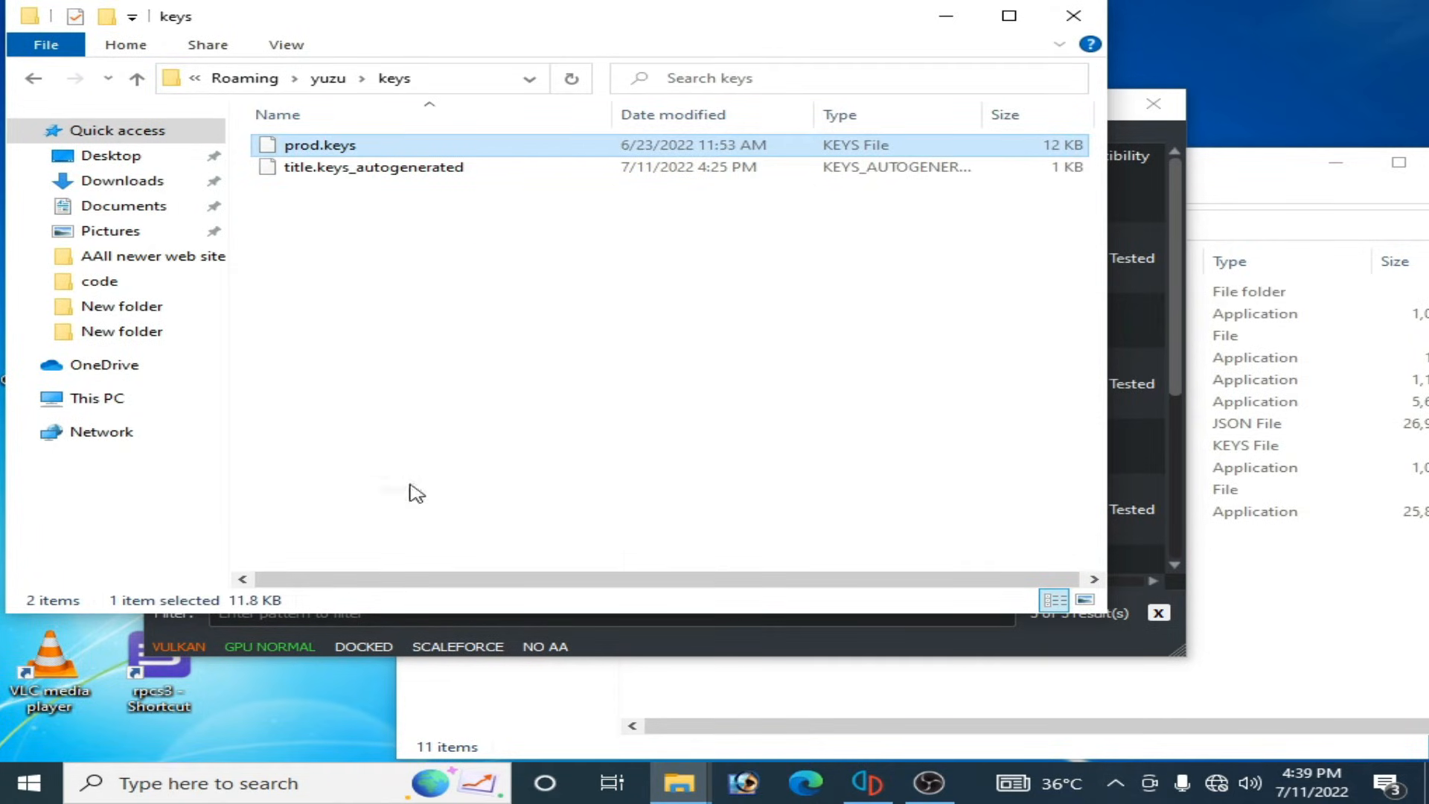
mouse_move(1258, 198)
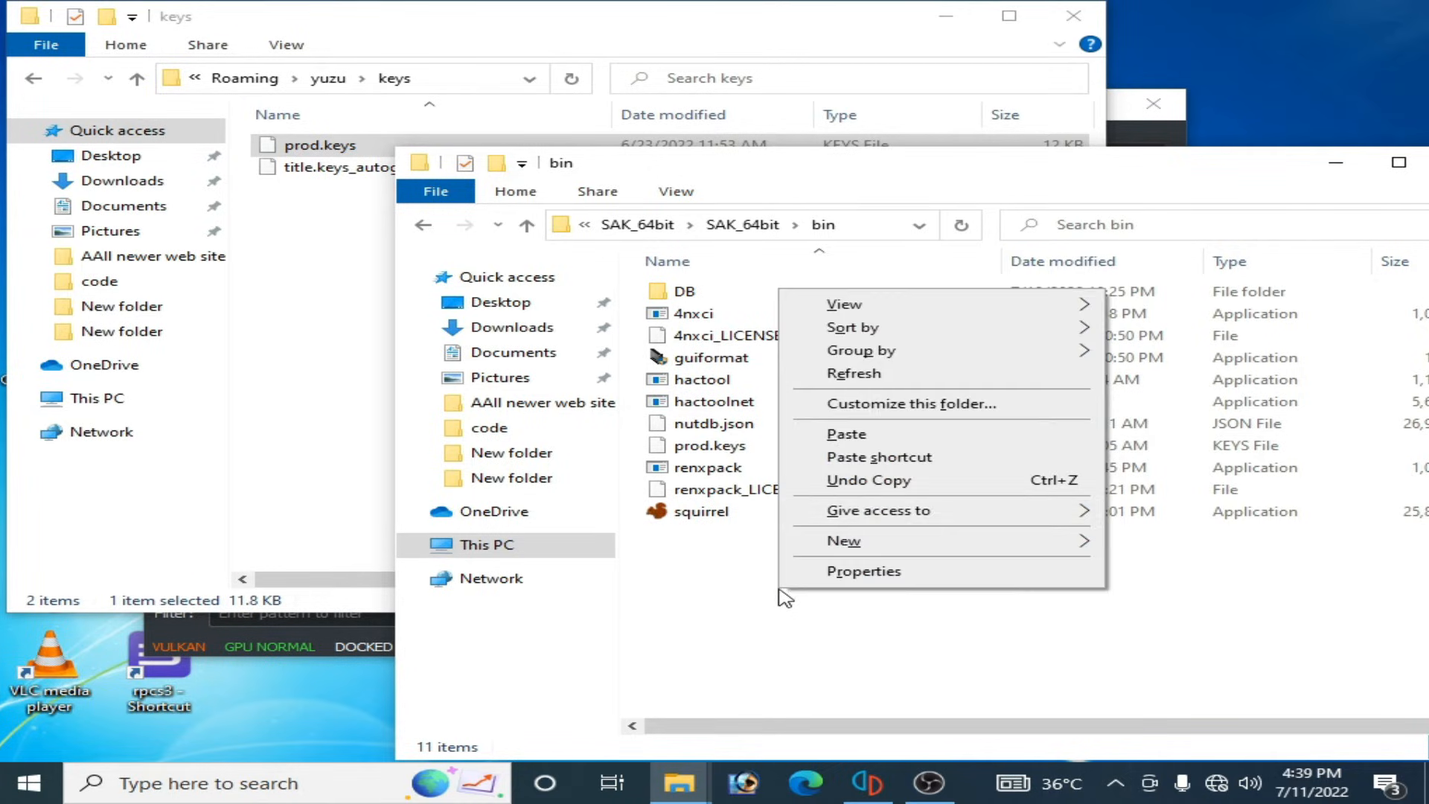
click(845, 434)
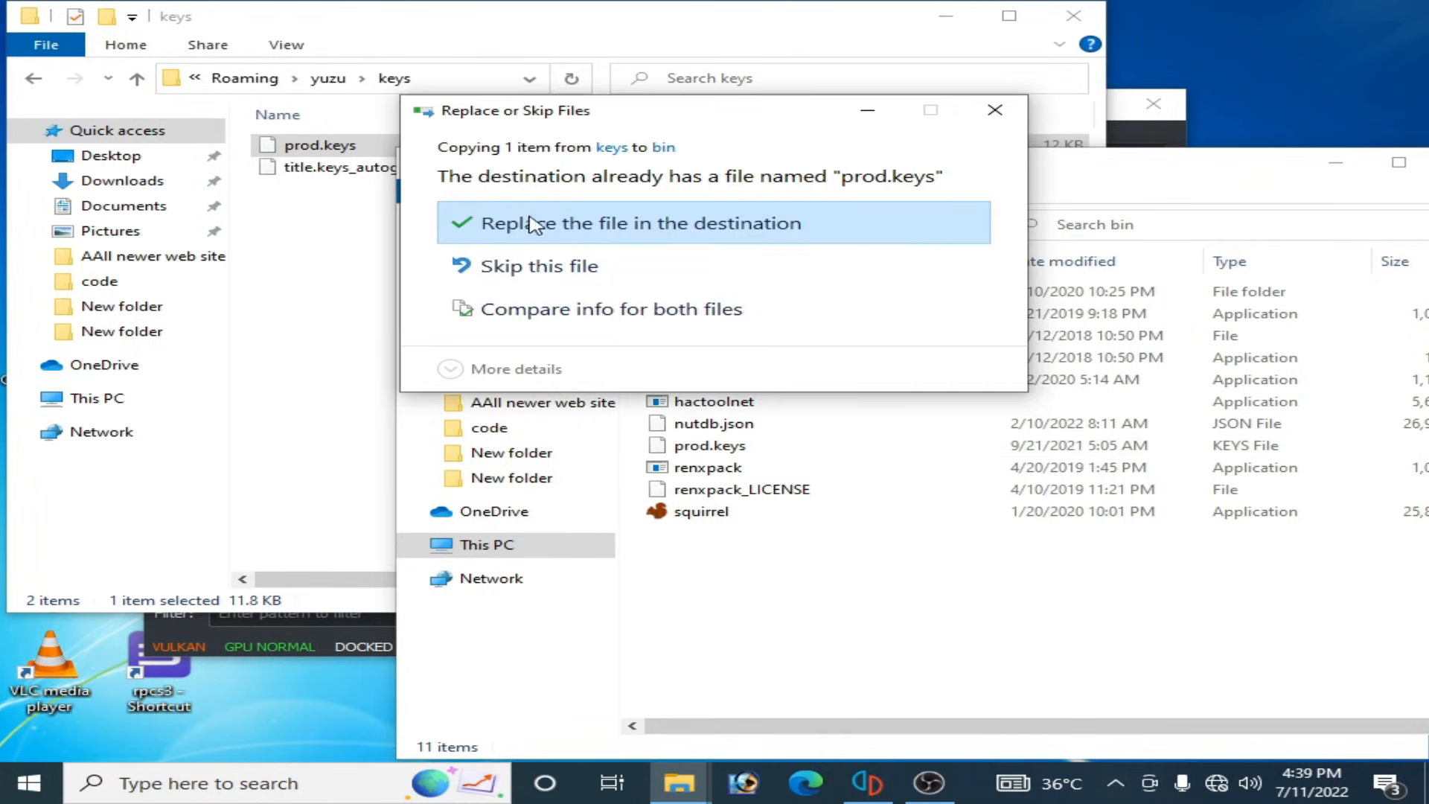
mouse_move(647, 228)
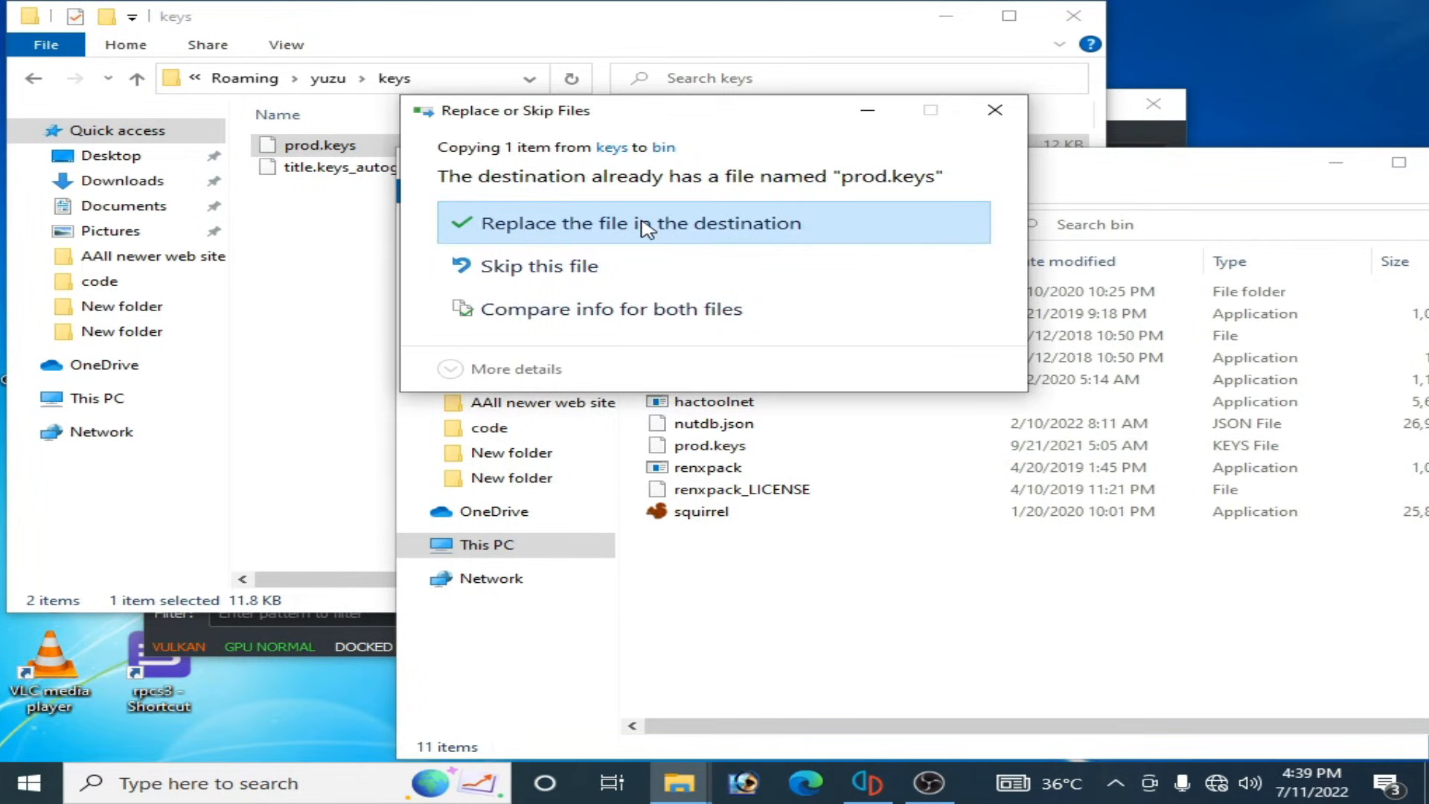
click(643, 222)
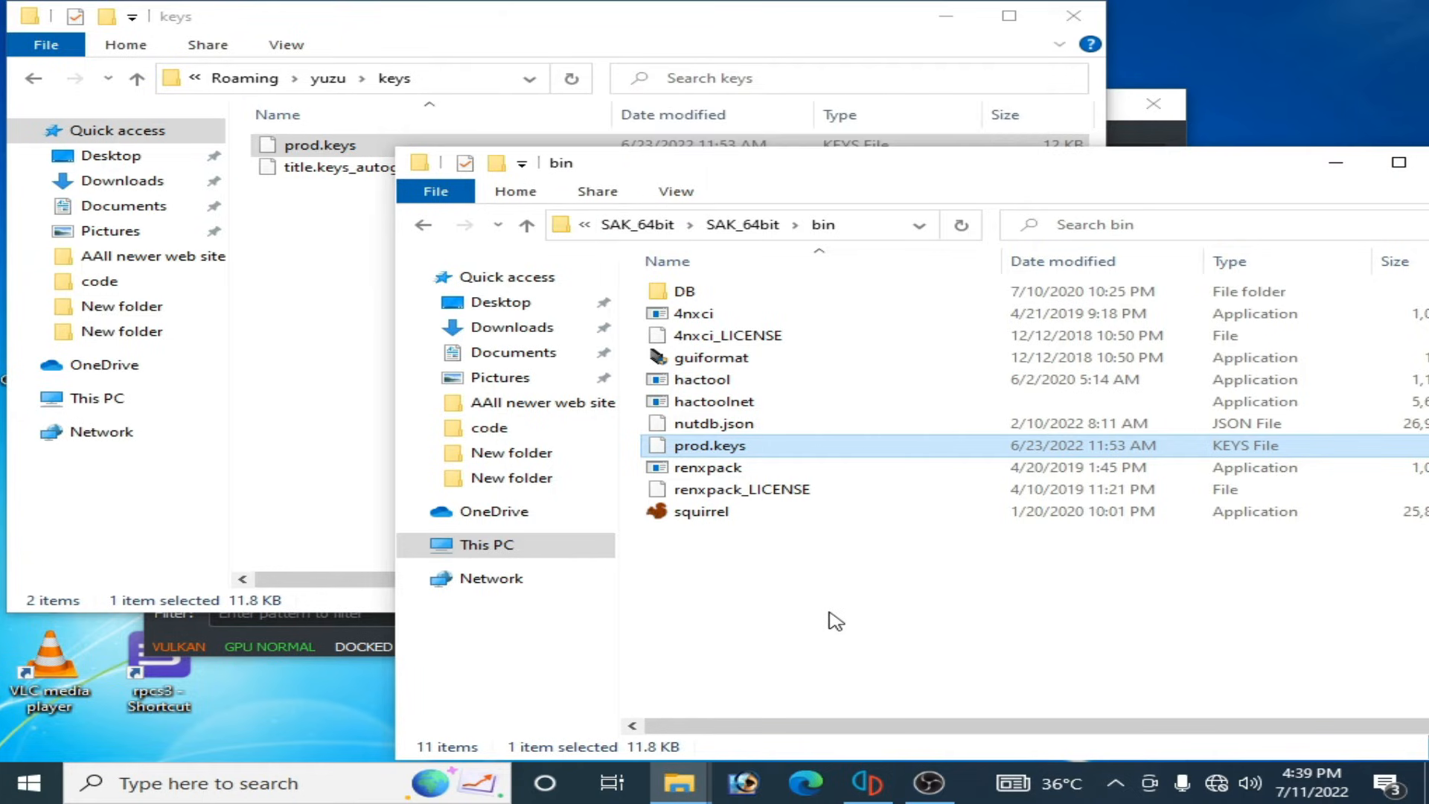
mouse_move(837, 617)
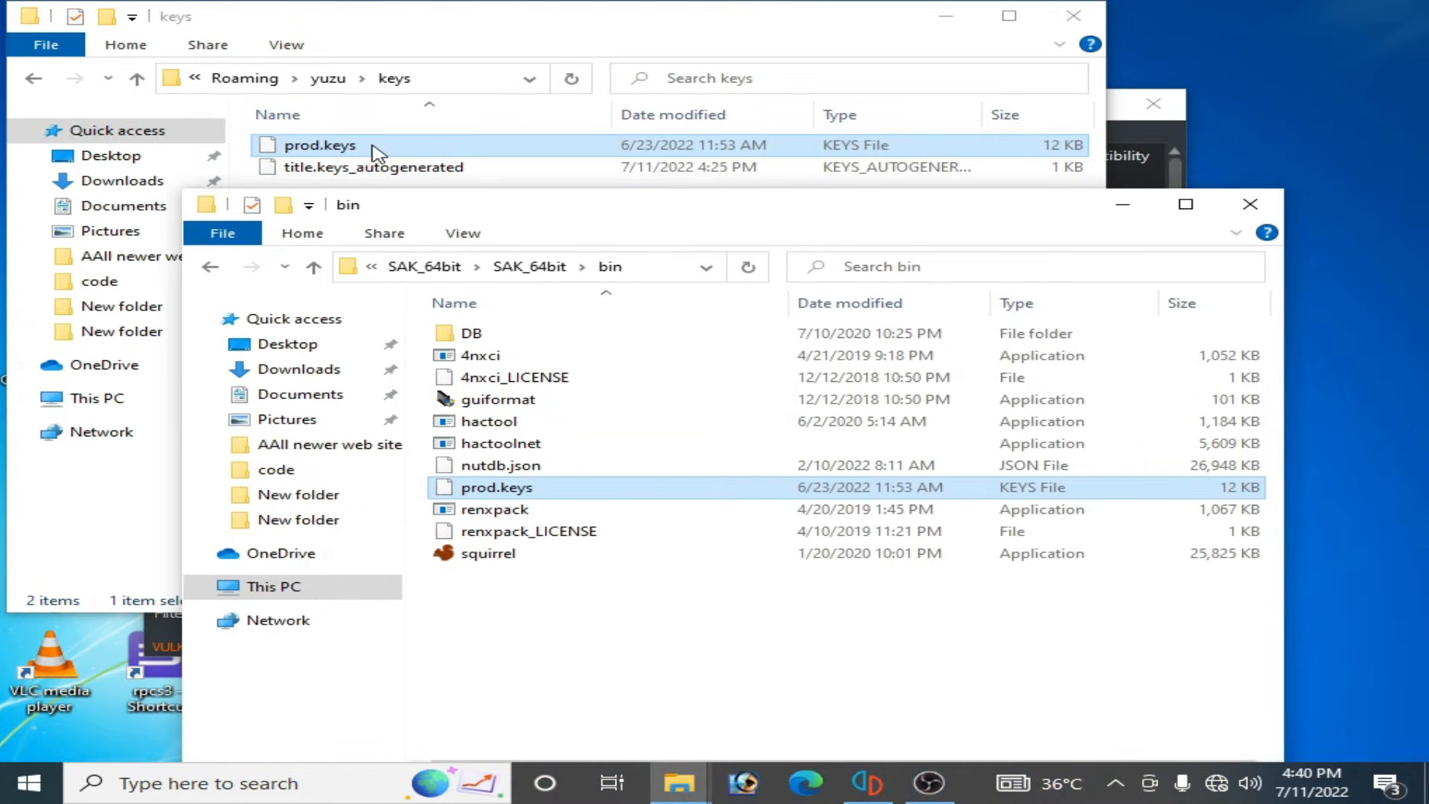
mouse_move(460, 164)
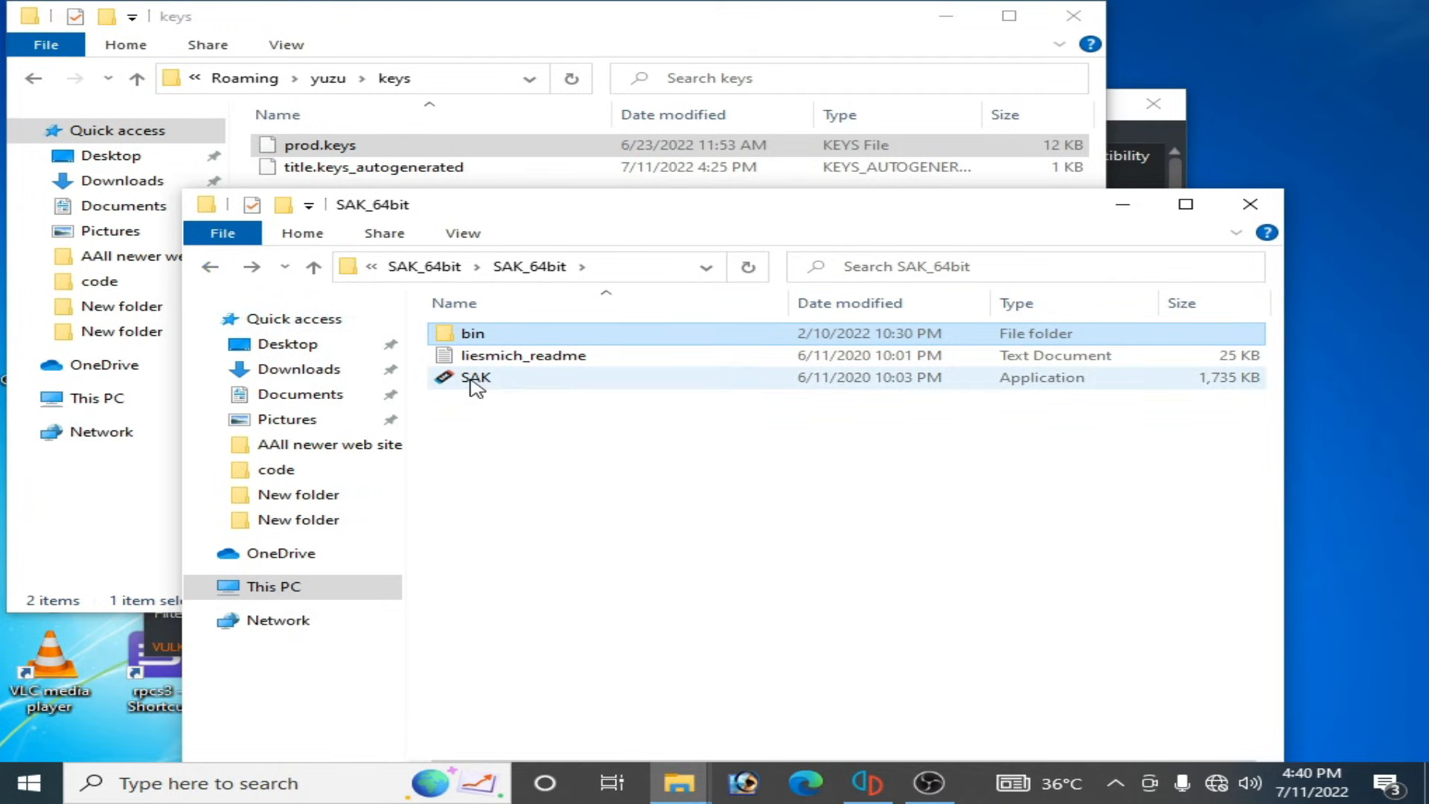
right_click(475, 377)
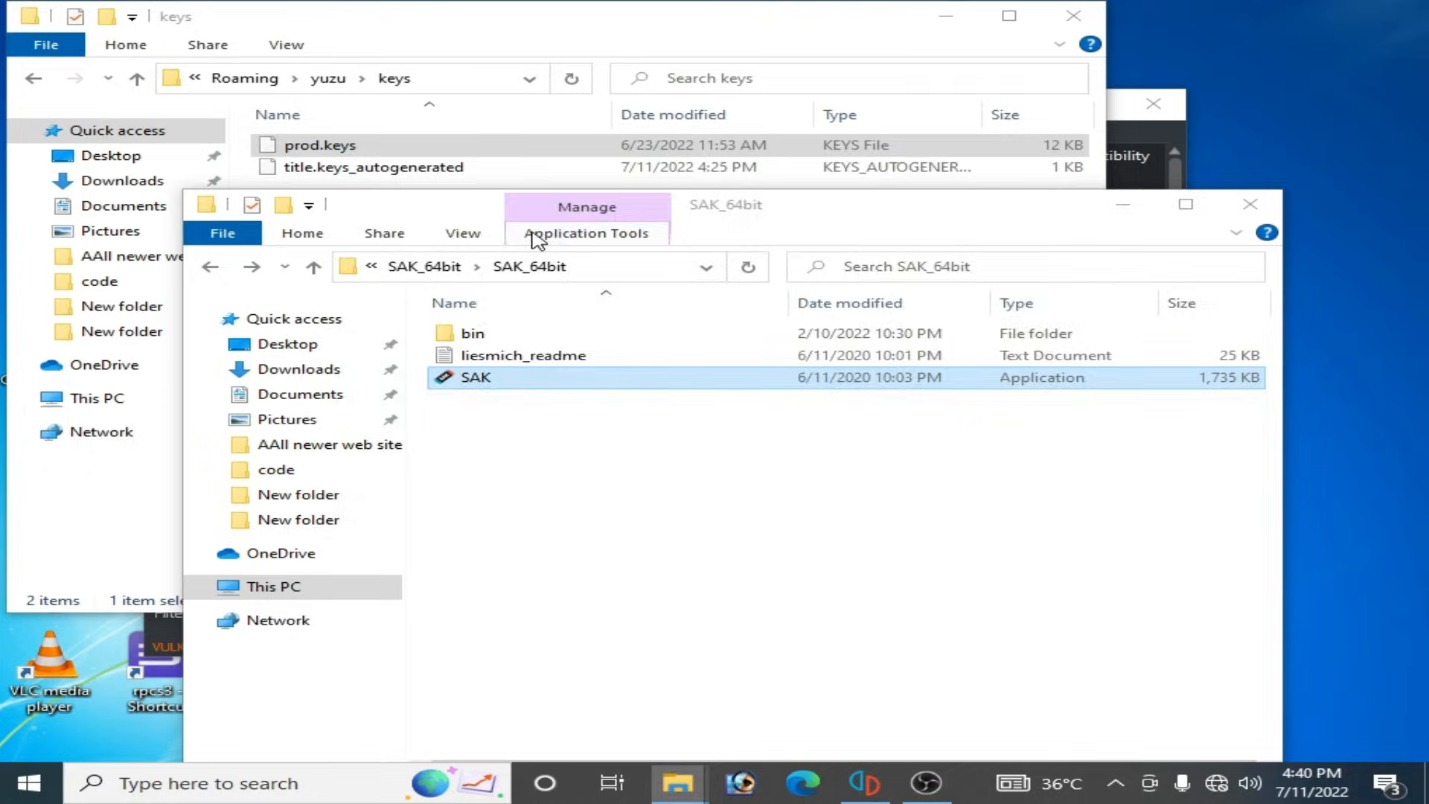
Step: Launch SAK.exe, choose 'NSZ to NSP', and click 'Open NSZ'
double_click(474, 377)
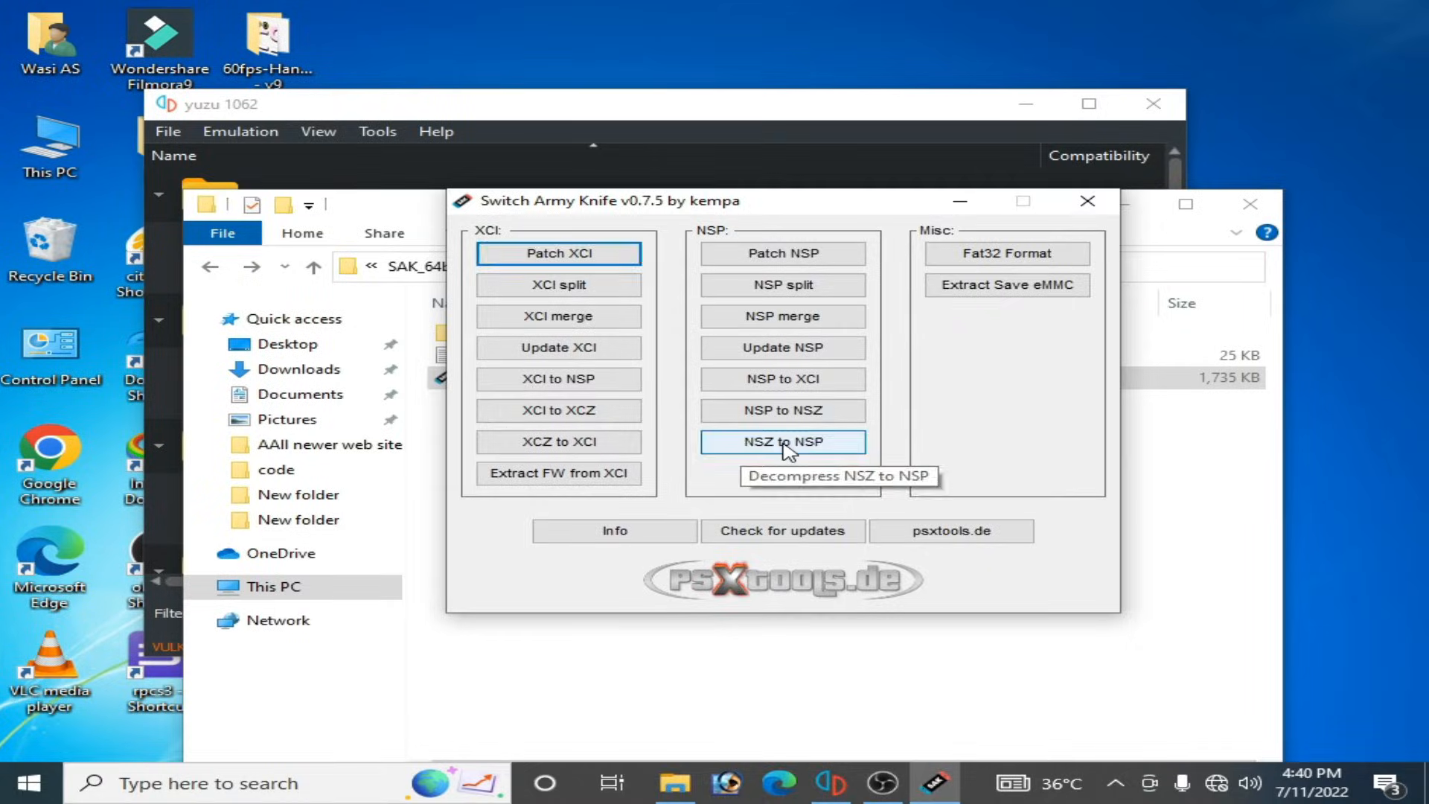
click(782, 442)
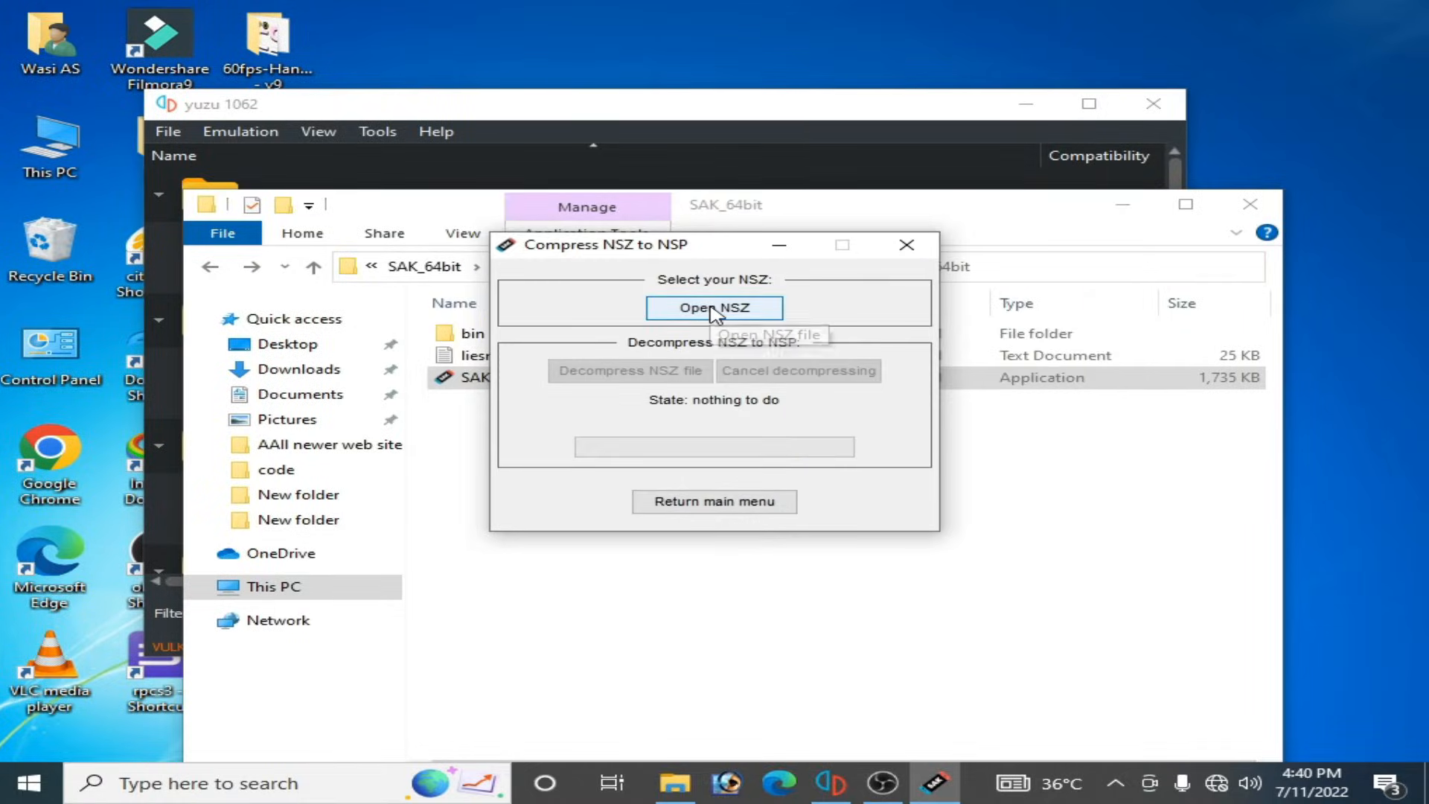
click(713, 307)
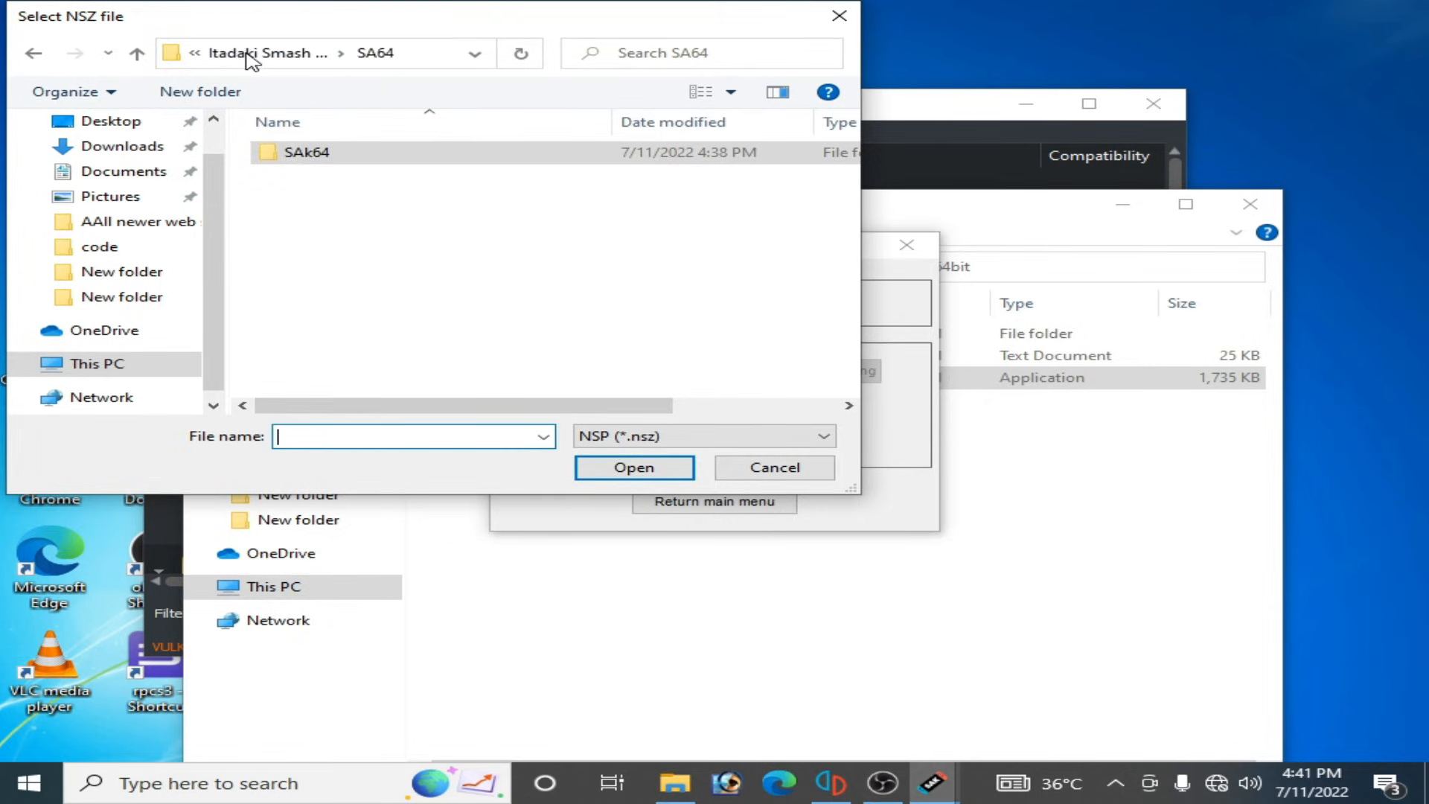
Step: Untick Read-only in the Itadaki Smash .nsz properties, then open it for decompression
click(137, 52)
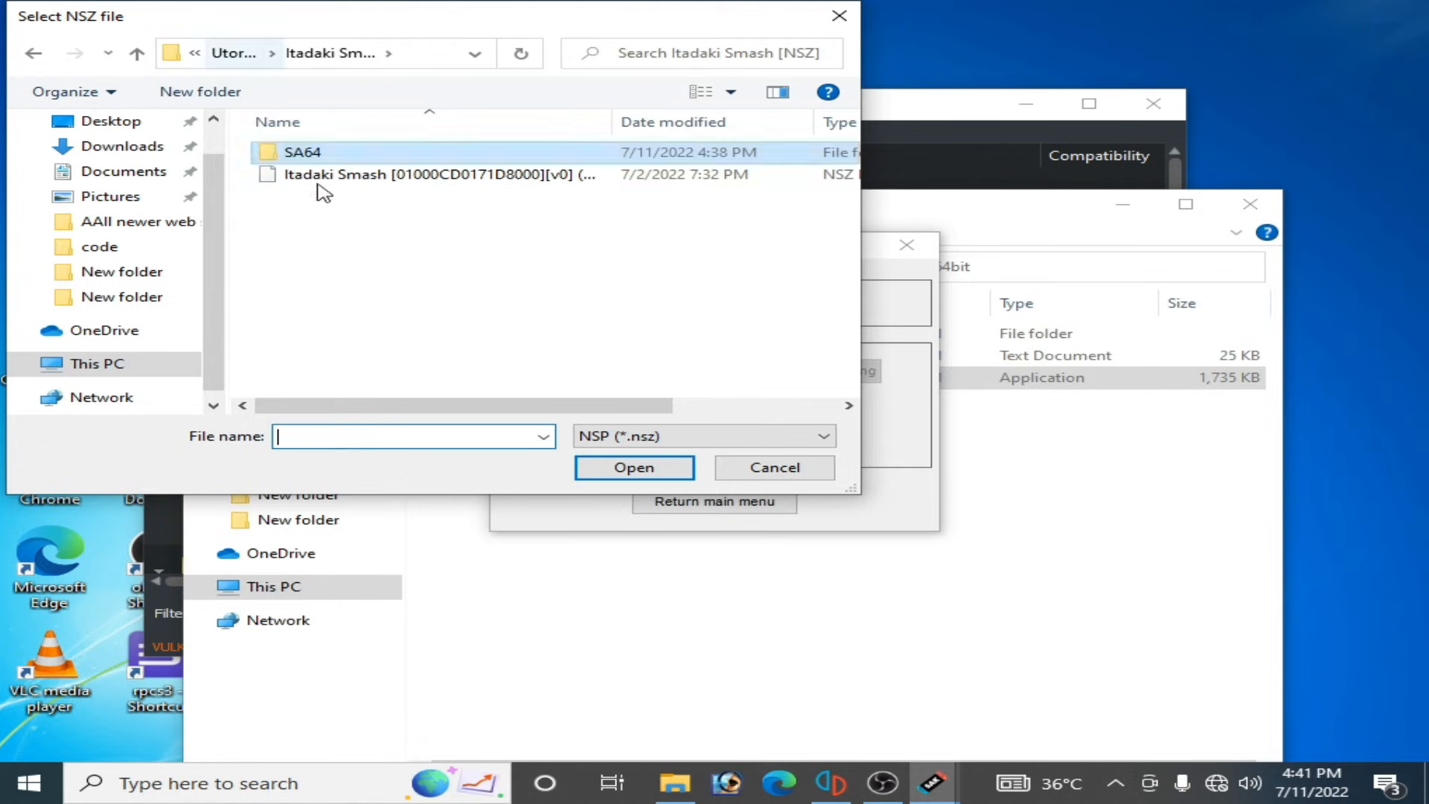
click(419, 174)
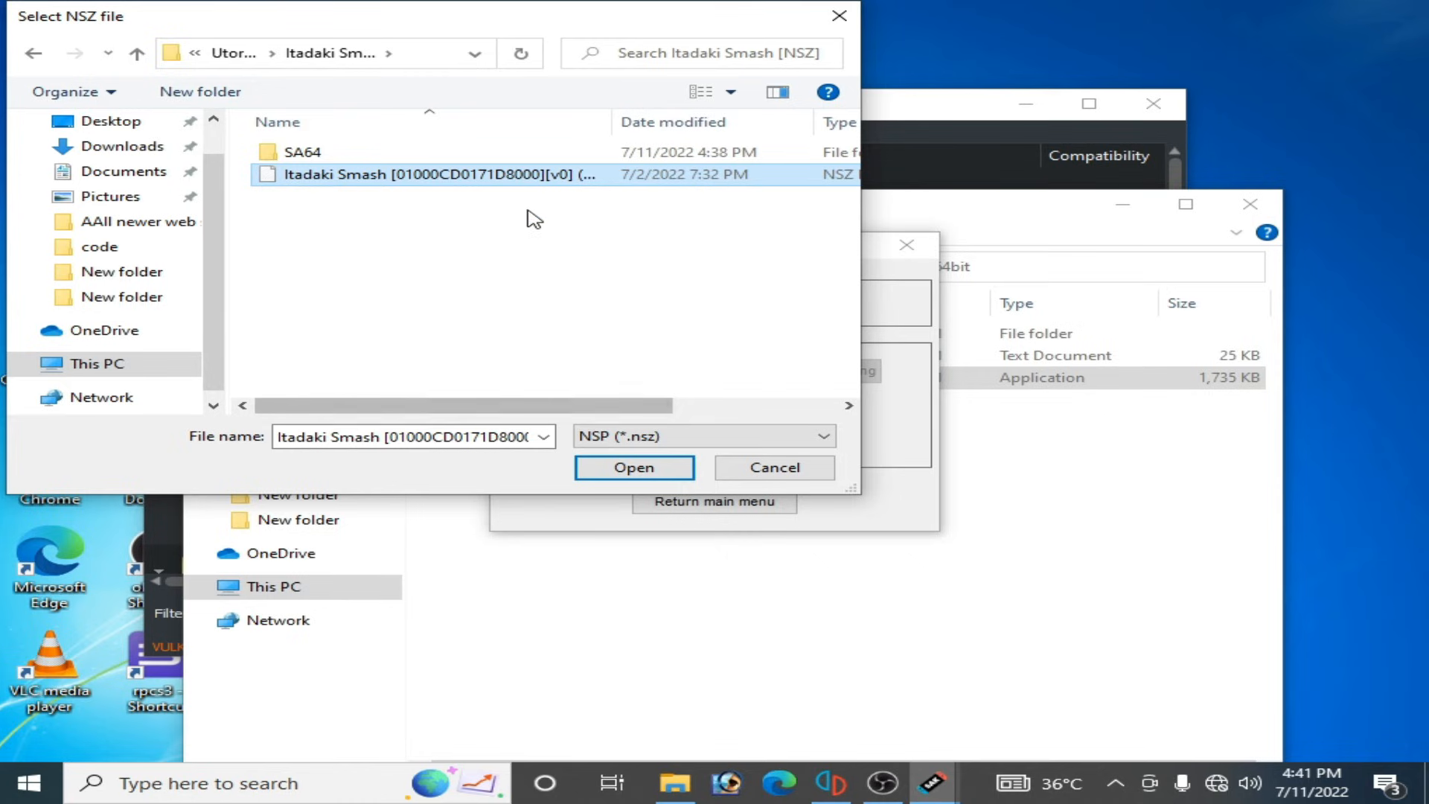
right_click(419, 174)
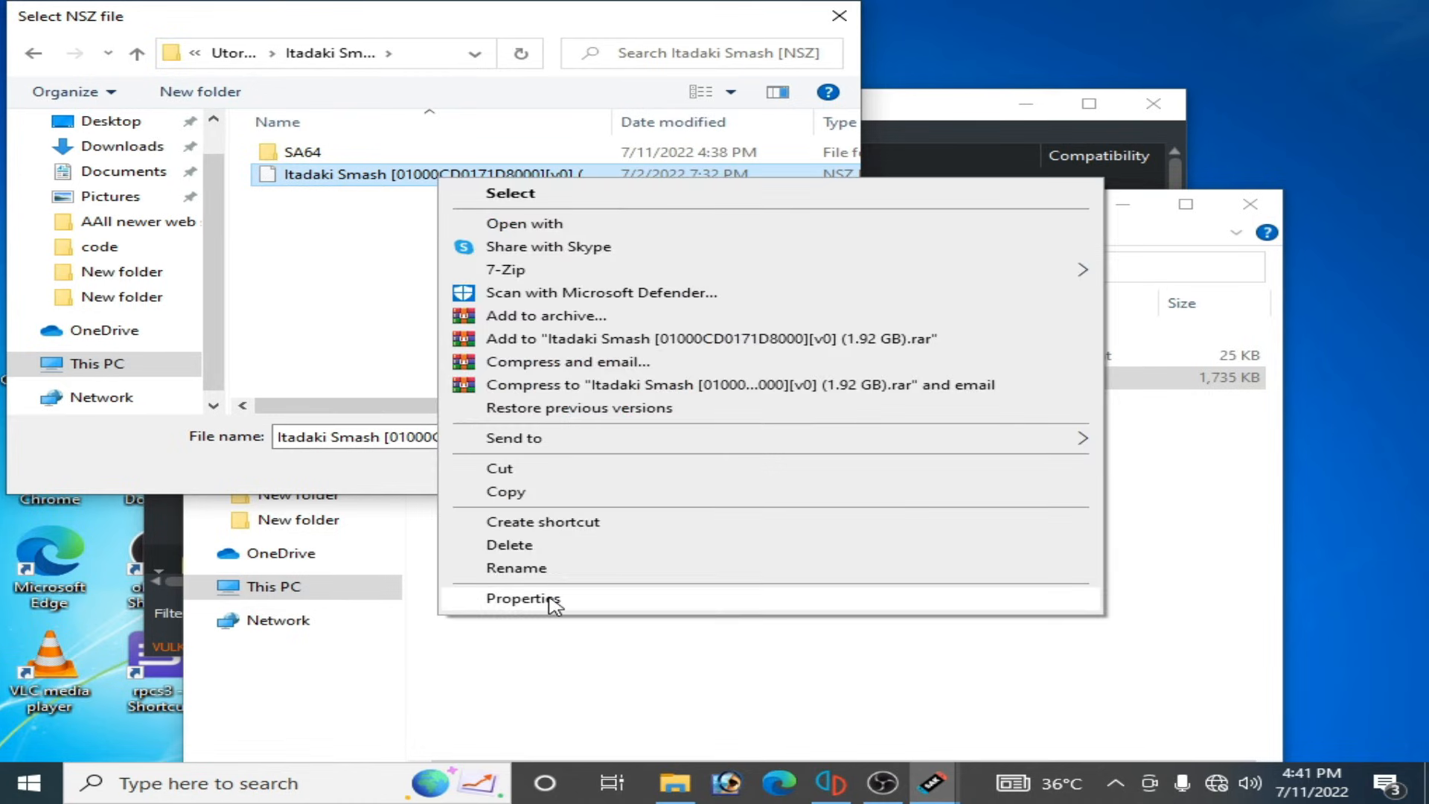
click(524, 599)
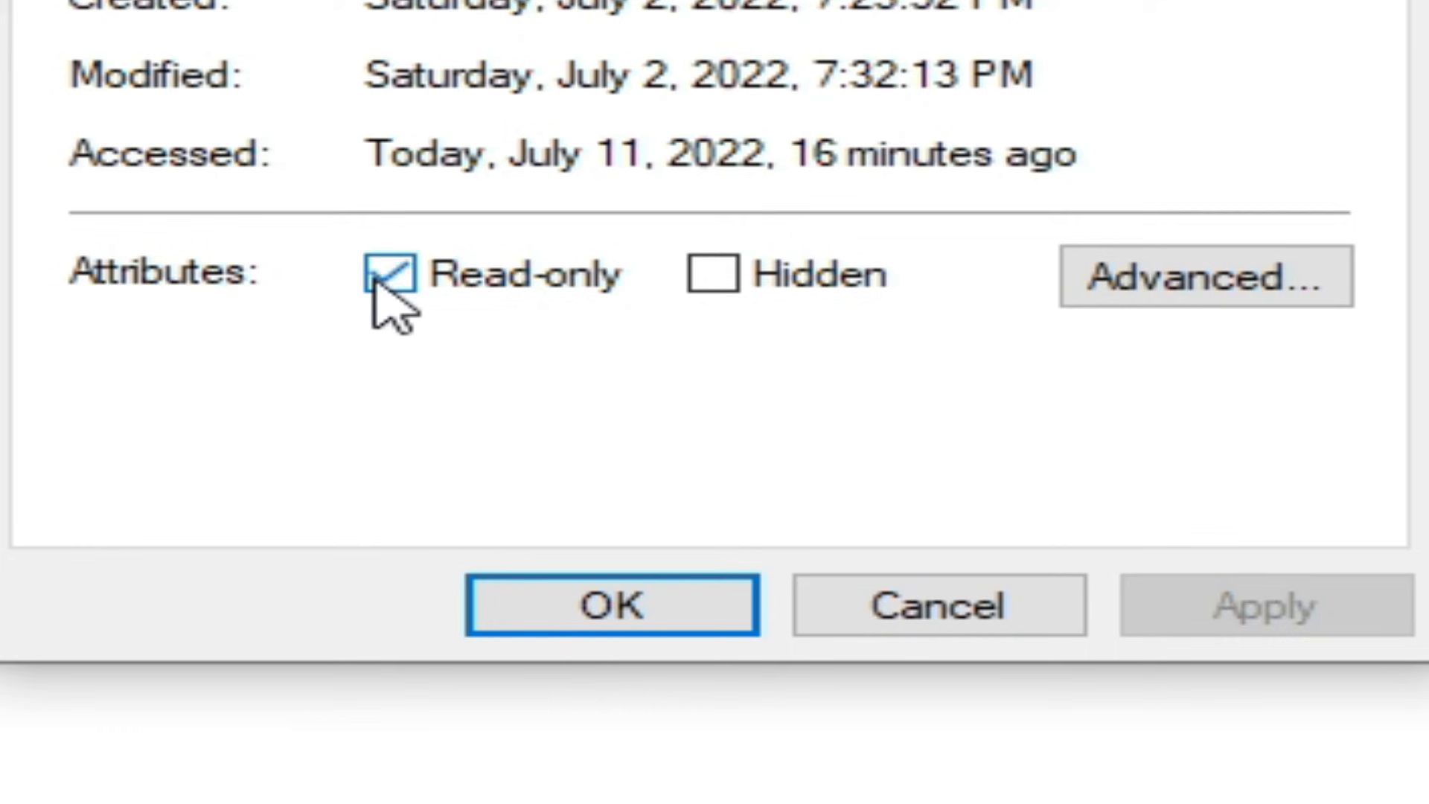
click(383, 275)
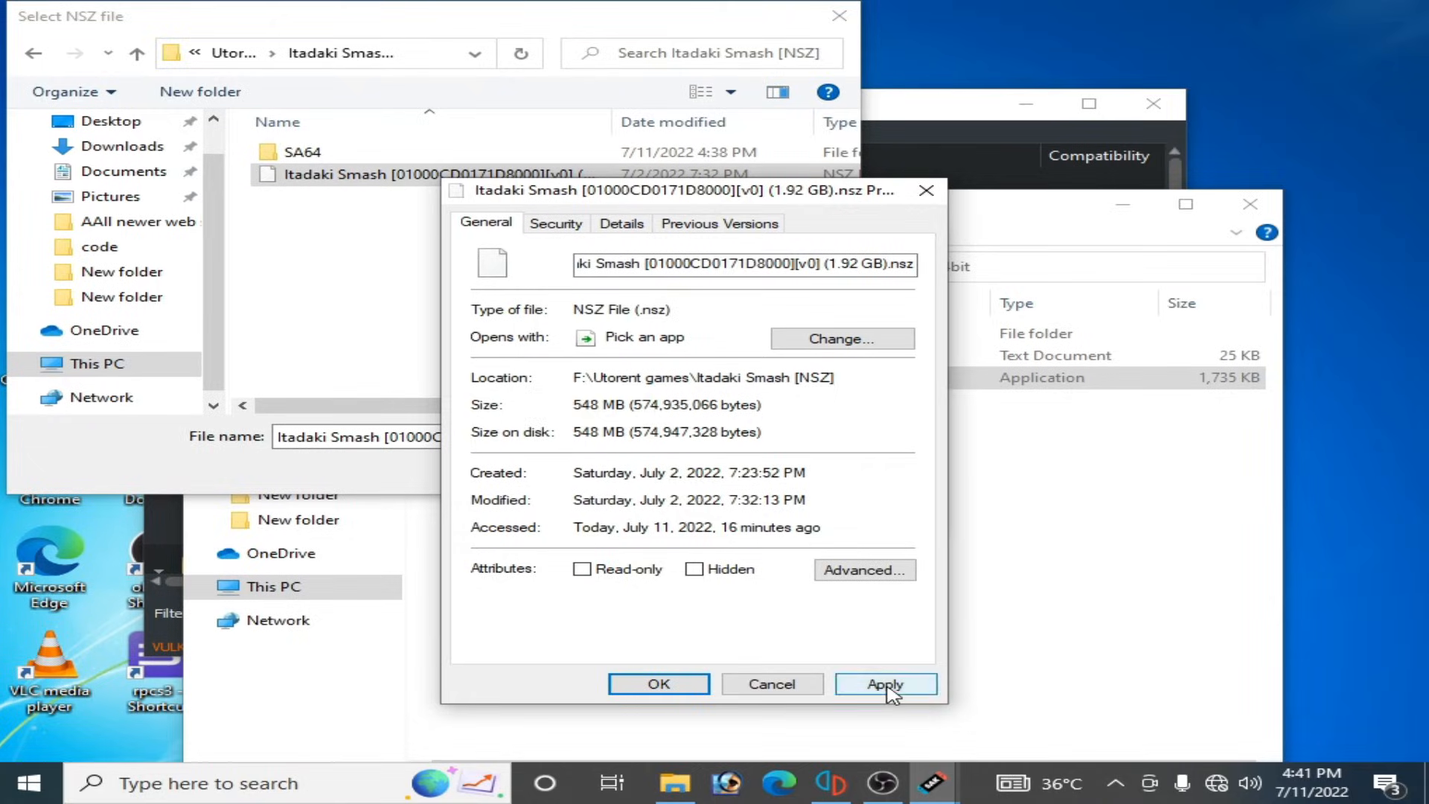
click(884, 684)
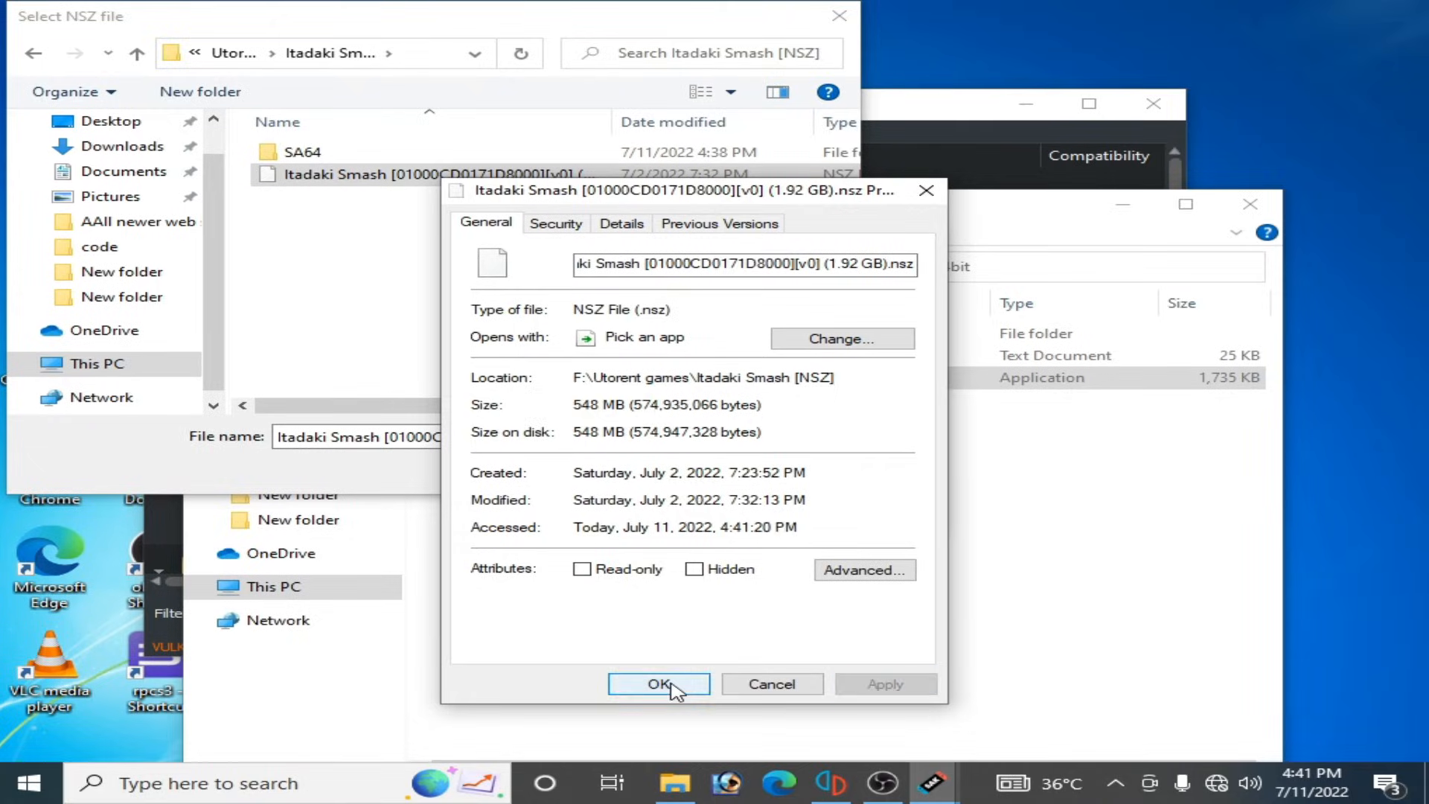
click(658, 683)
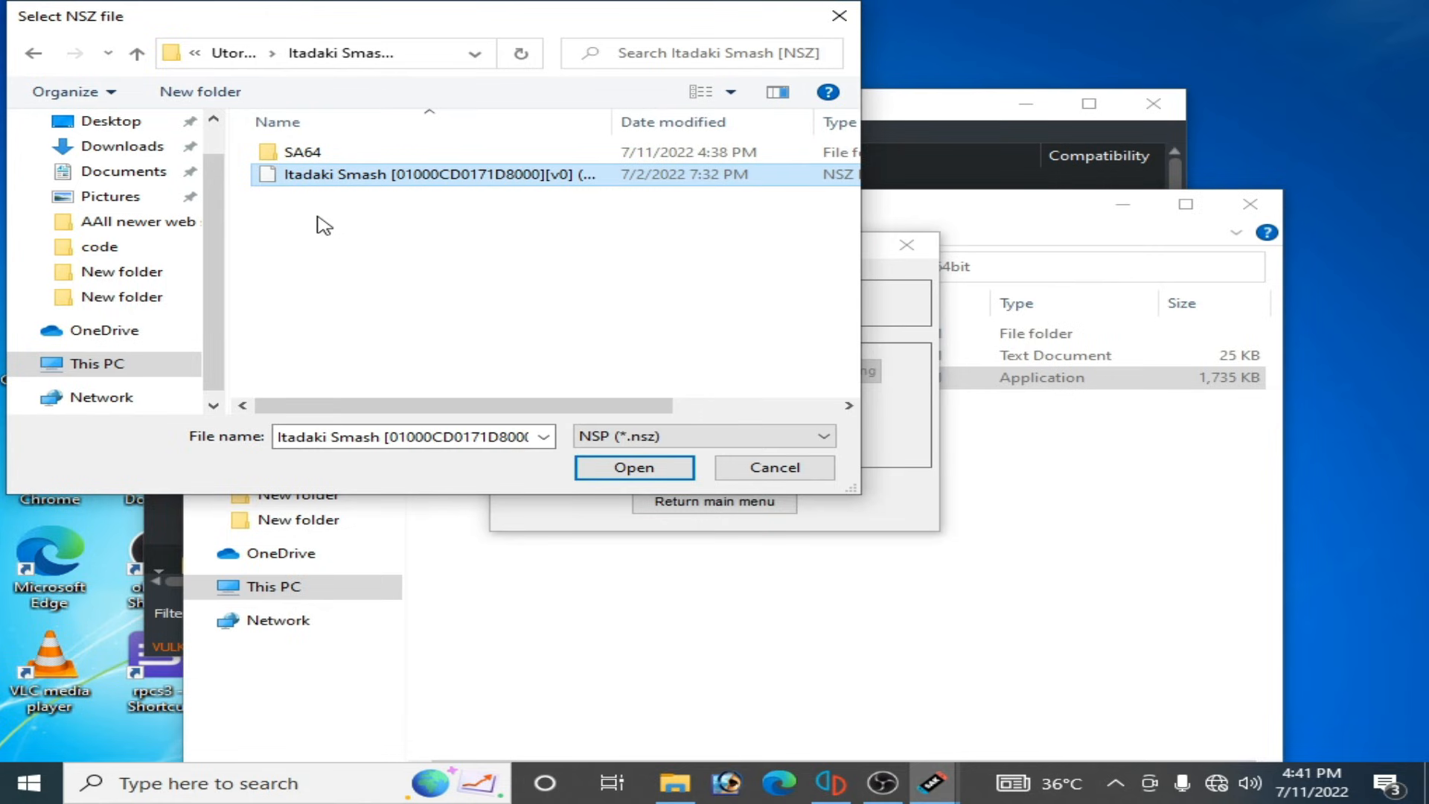
click(633, 467)
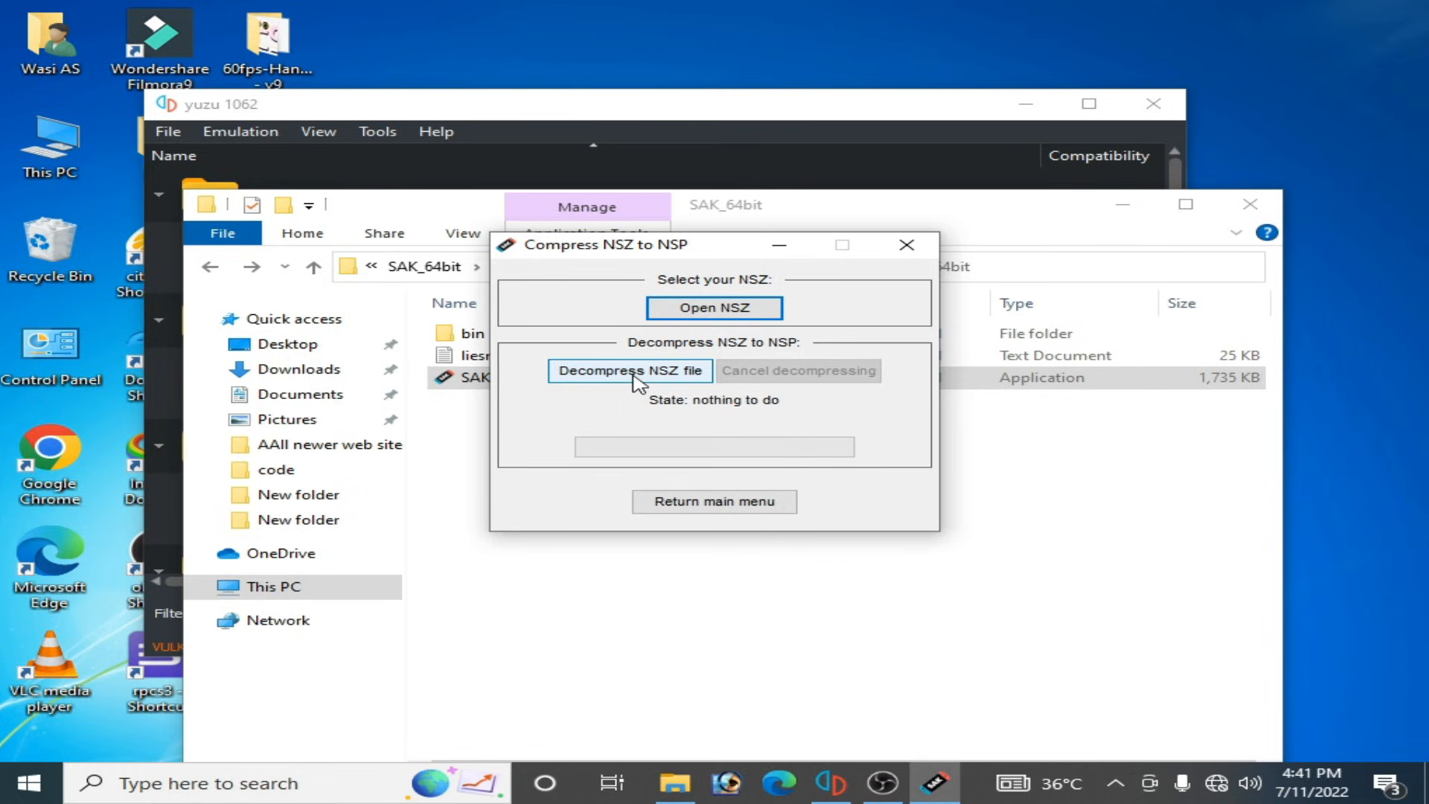
Step: Run 'Decompress NSZ file' on Itadaki Smash and confirm the finished dialog with OK
click(629, 369)
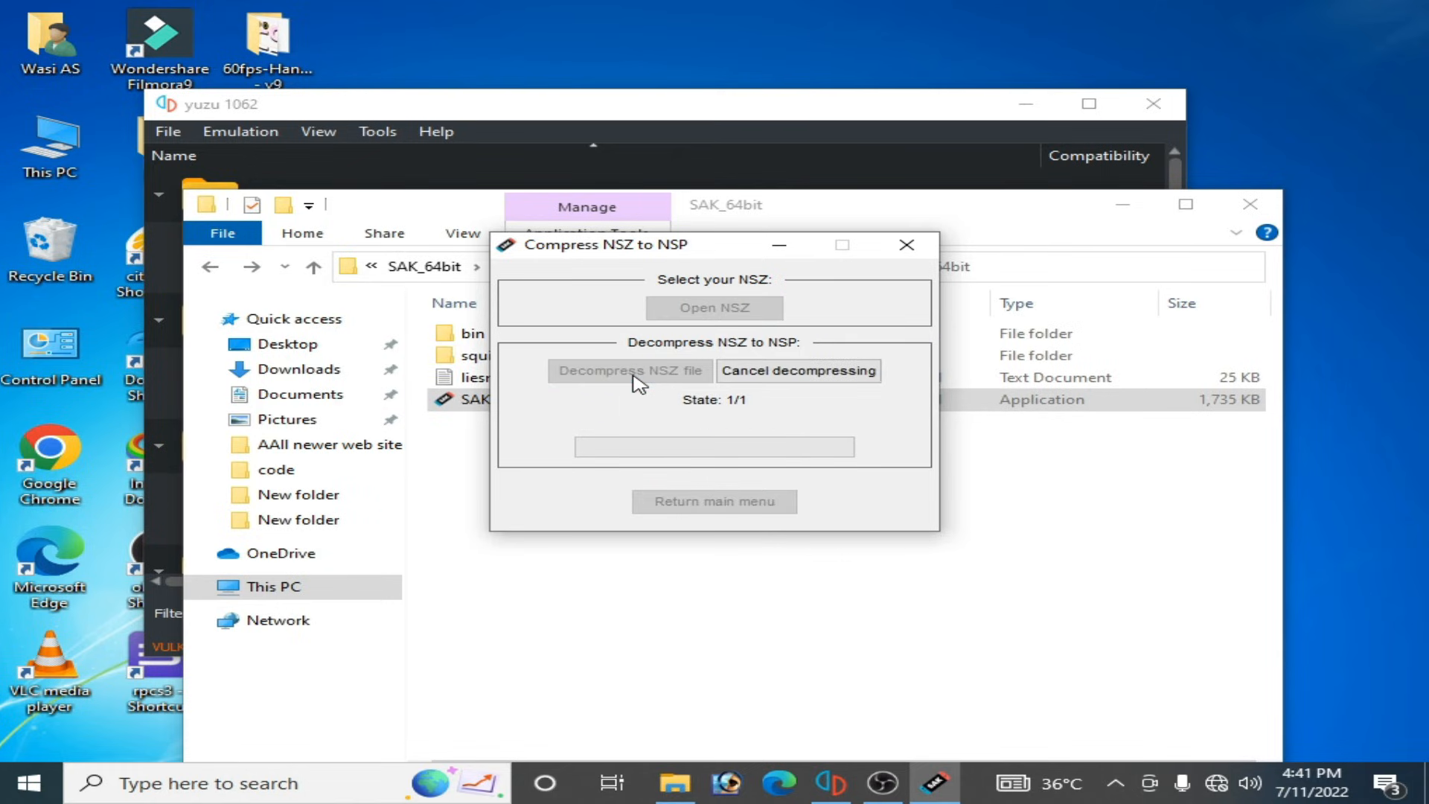
click(629, 370)
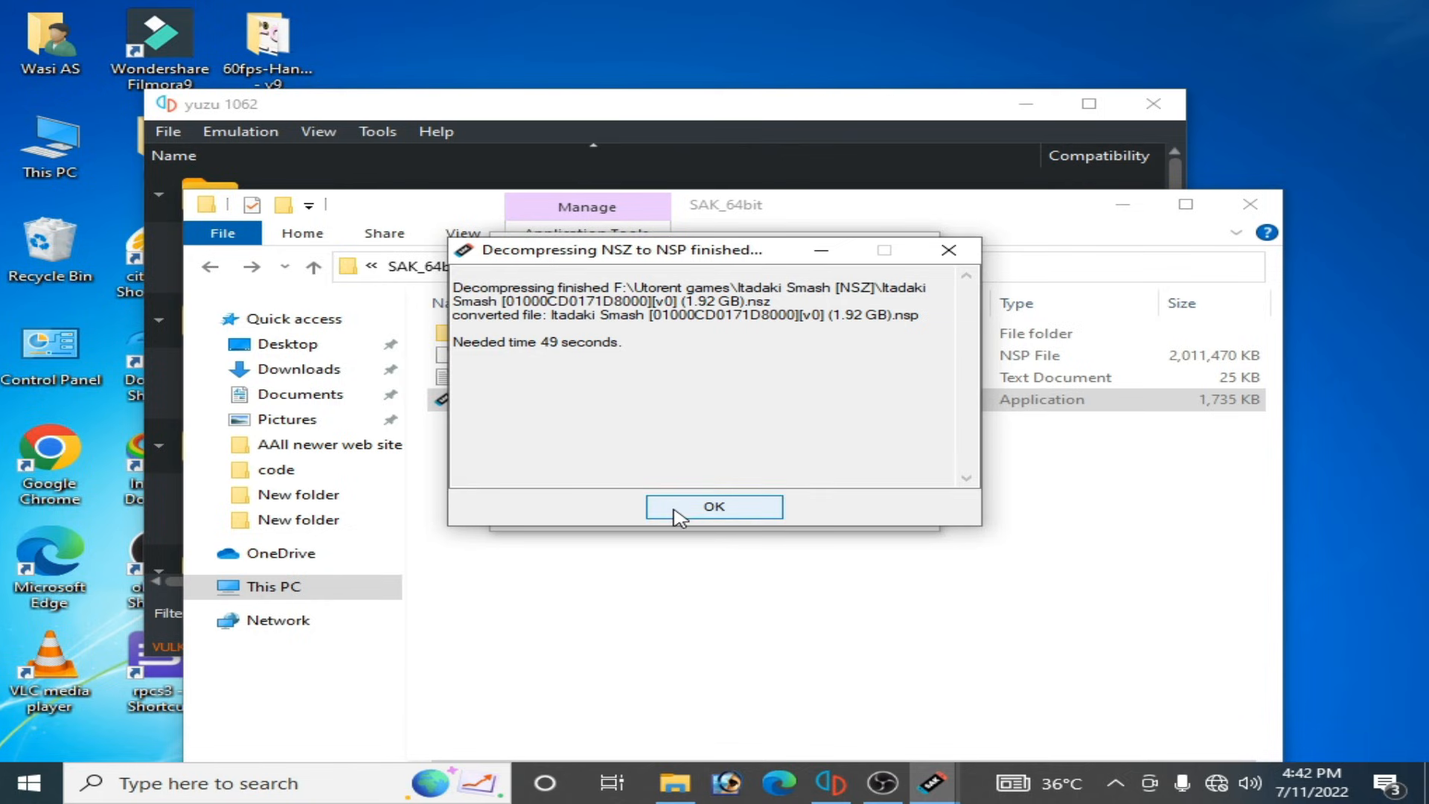
click(714, 506)
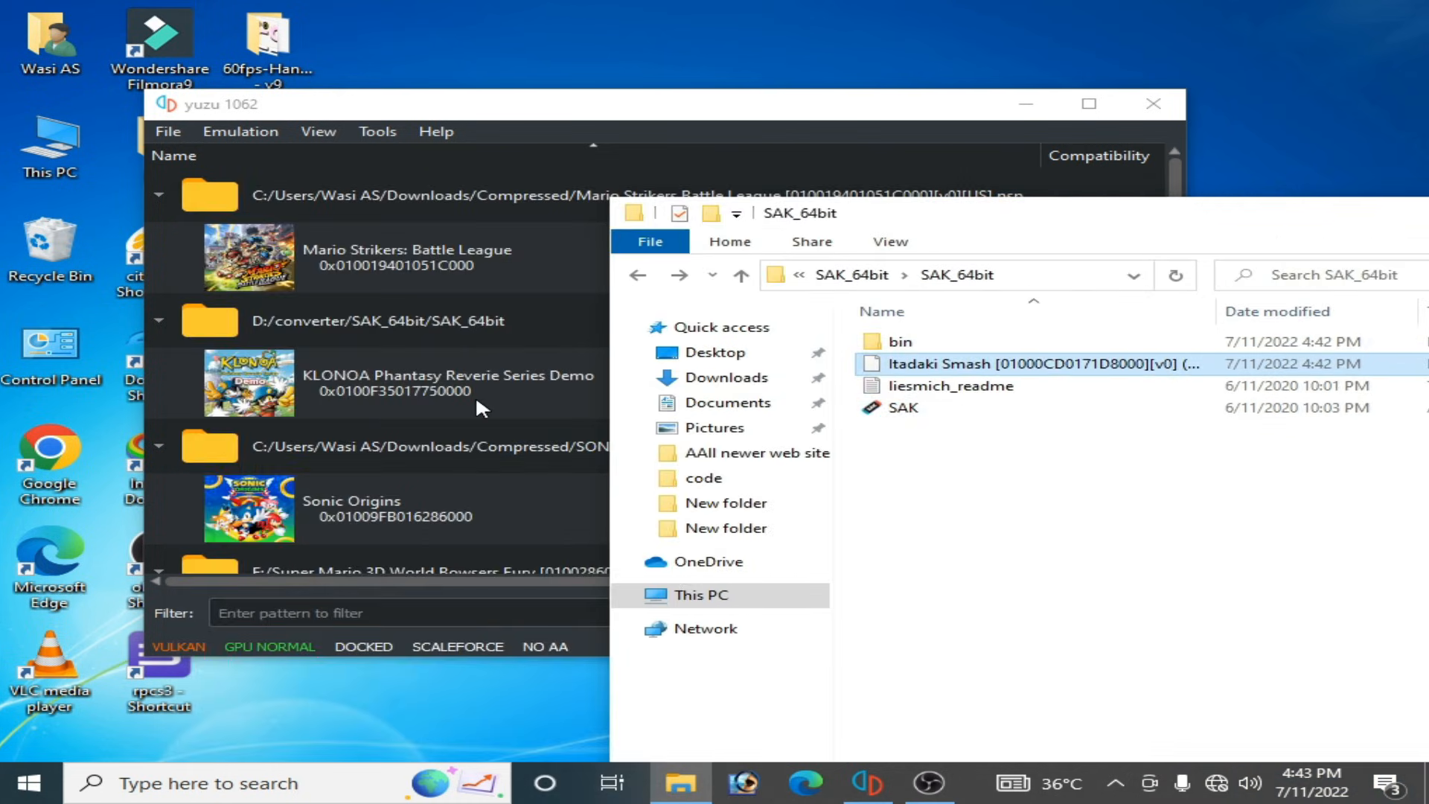
mouse_move(490, 402)
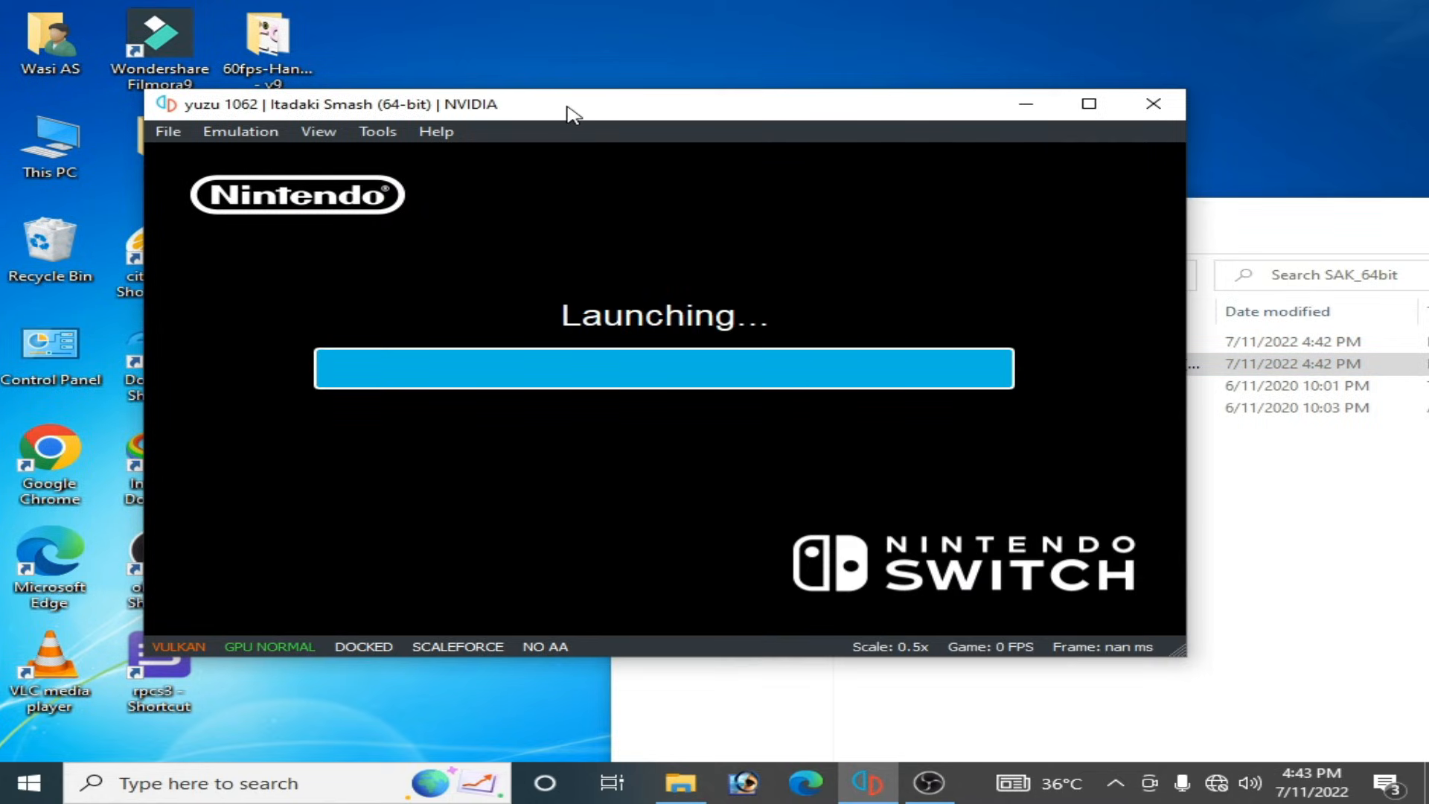
mouse_move(643, 380)
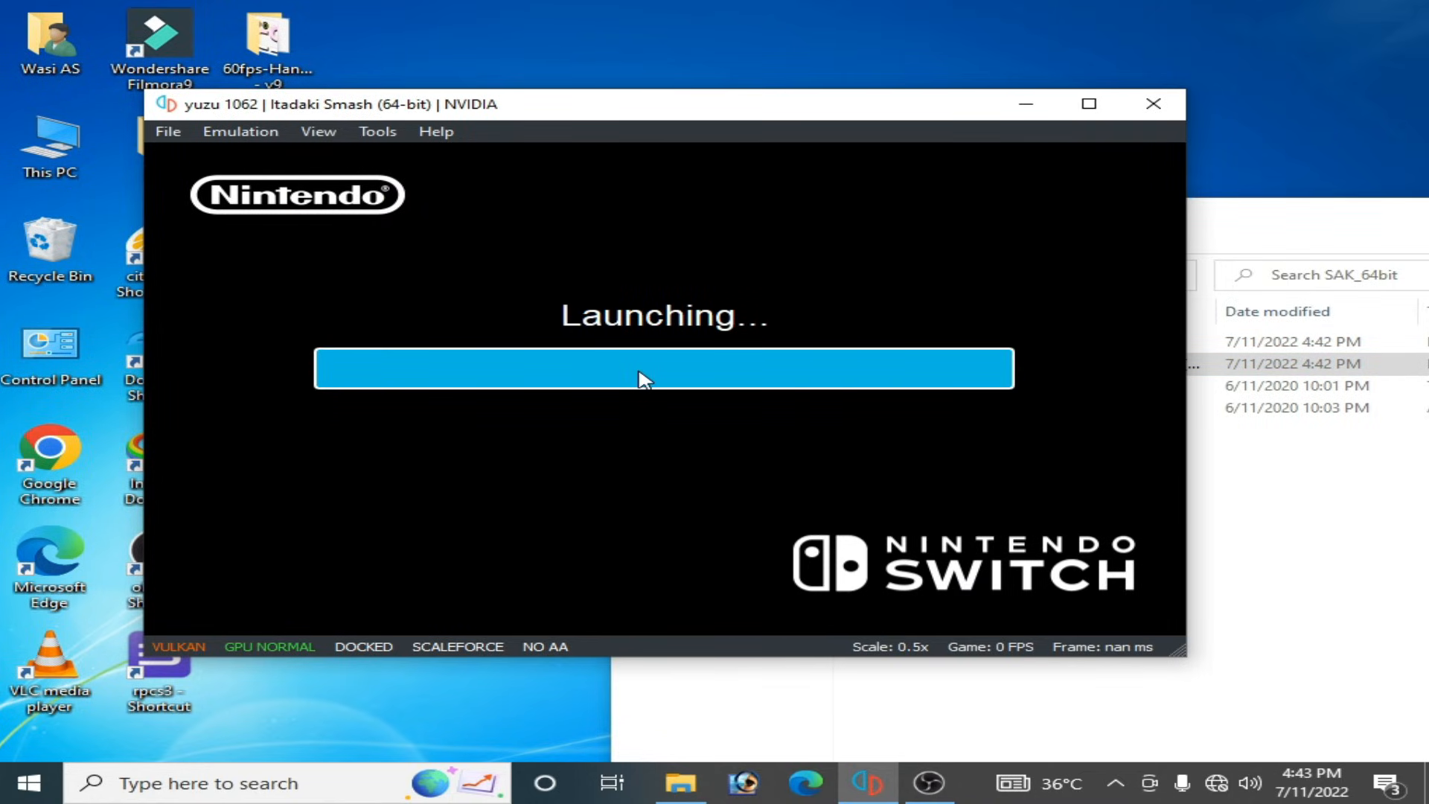